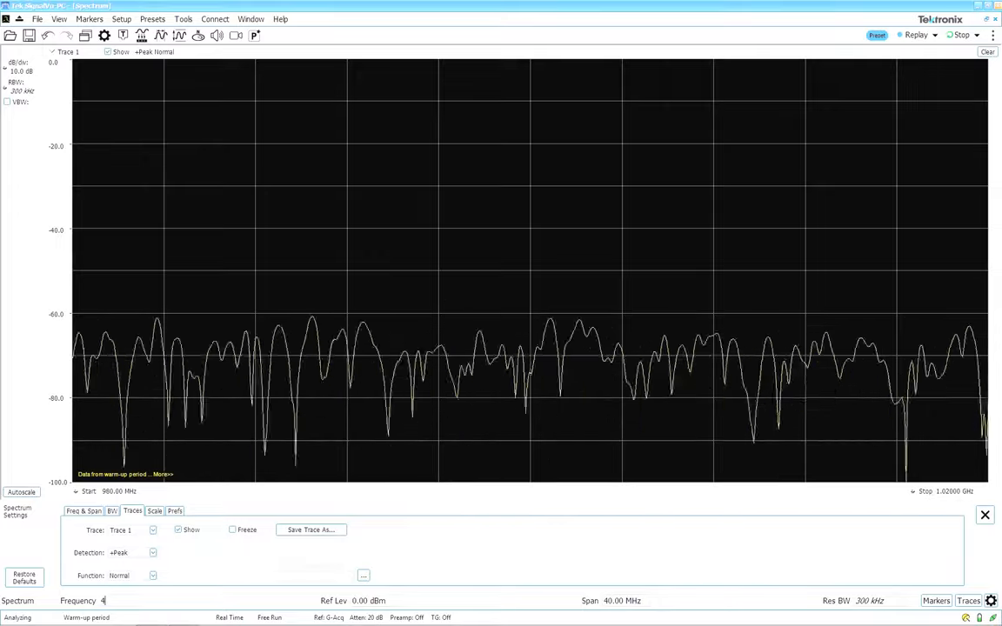
- Set centre frequency to 400 MHz, enable Internal Preamp, and set Ref Lev to -50 dBm
text(00 MHz)
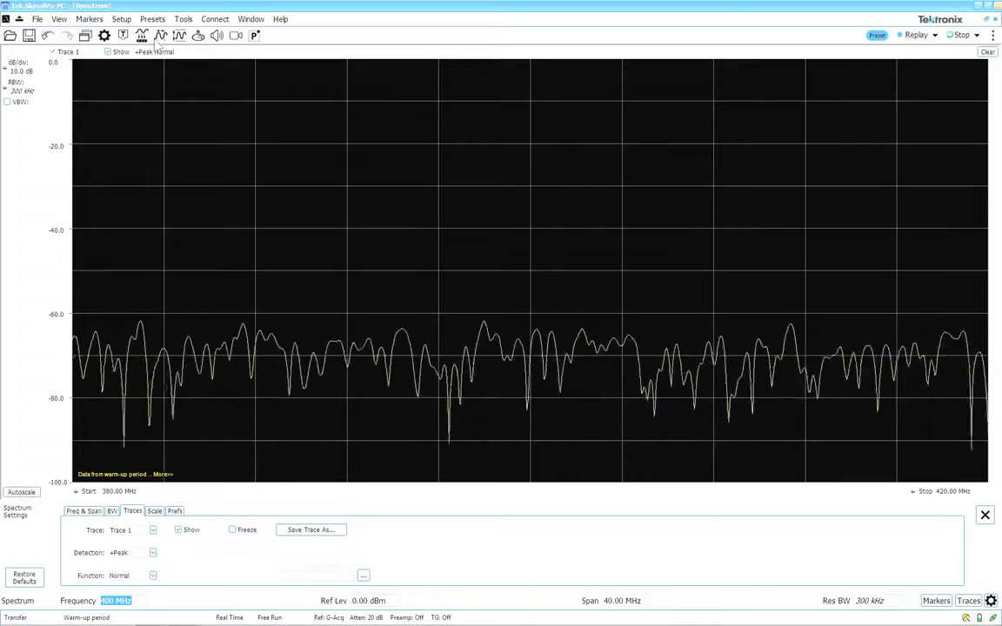
click(985, 514)
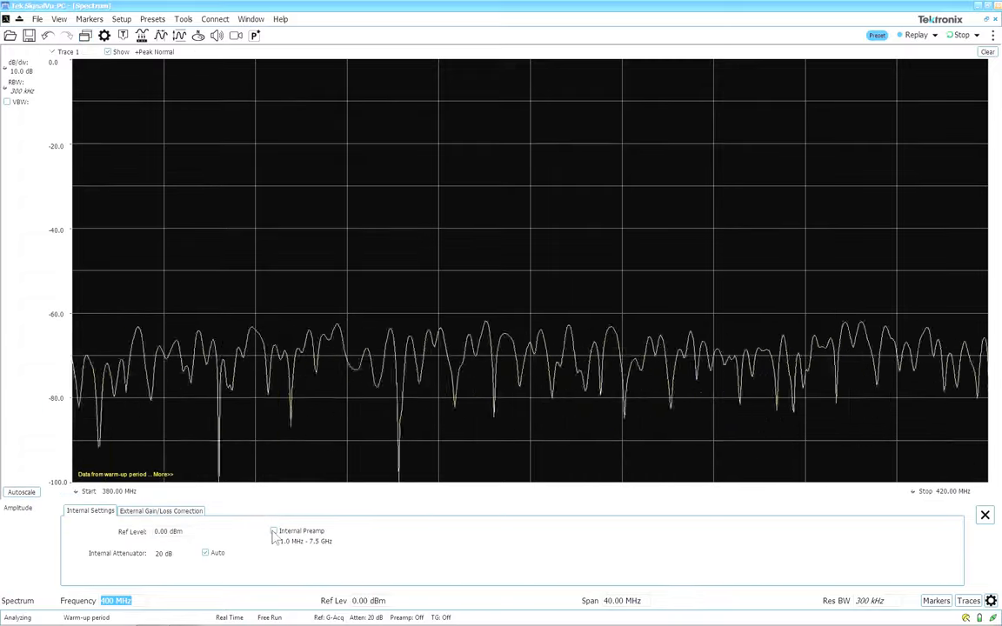
click(274, 530)
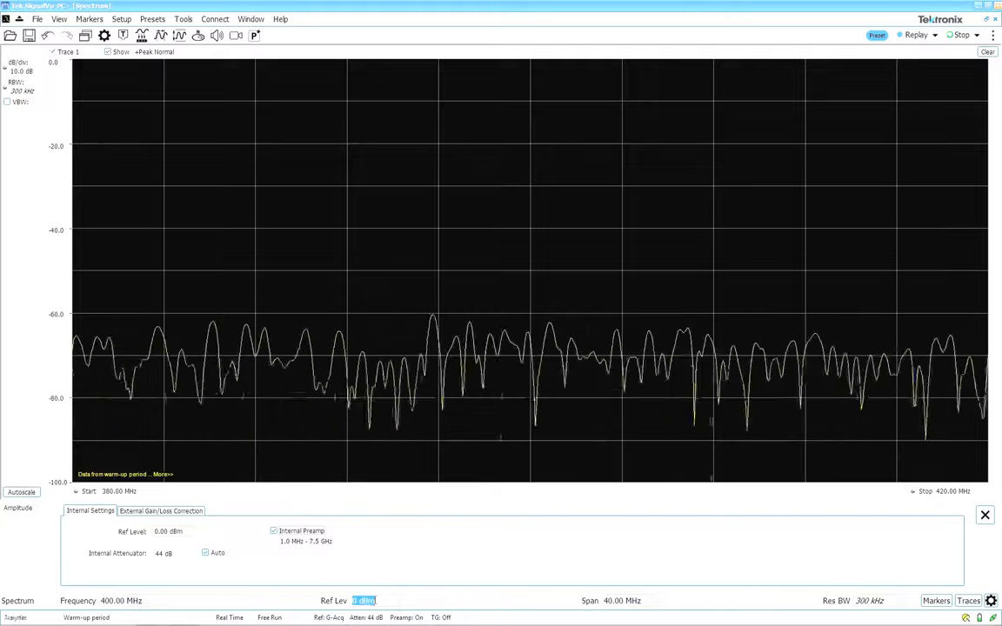
text(-50.0)
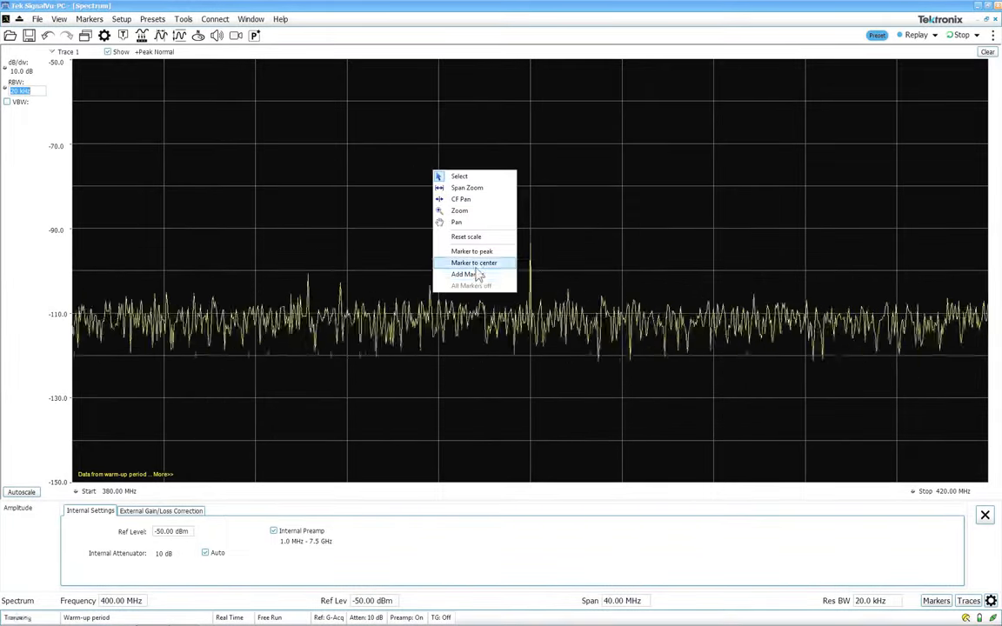
- Put a marker on the 400 MHz centre peak and set the span to 1 MHz
click(462, 274)
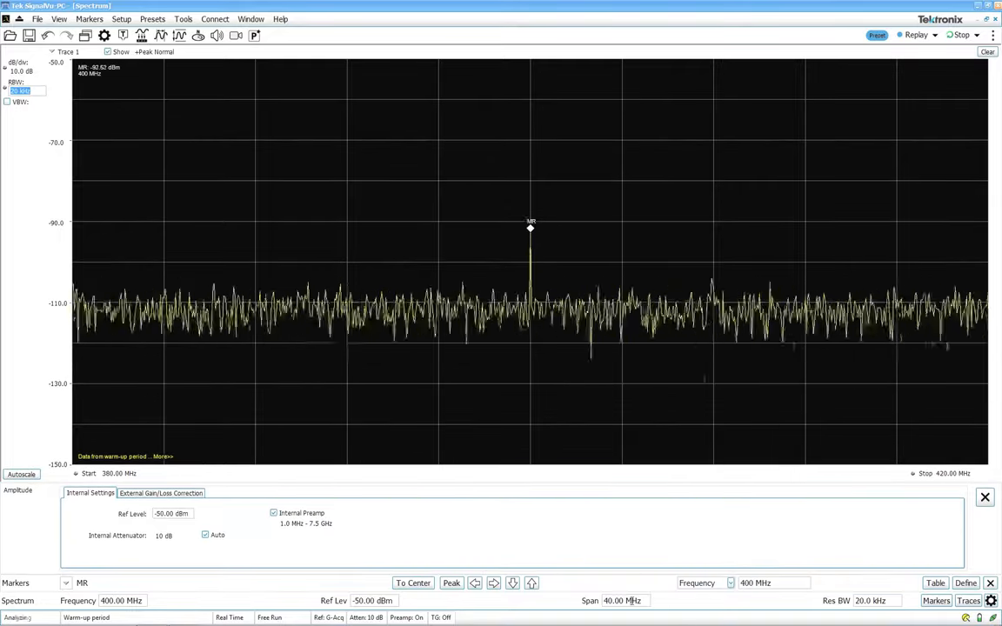
text(1.)
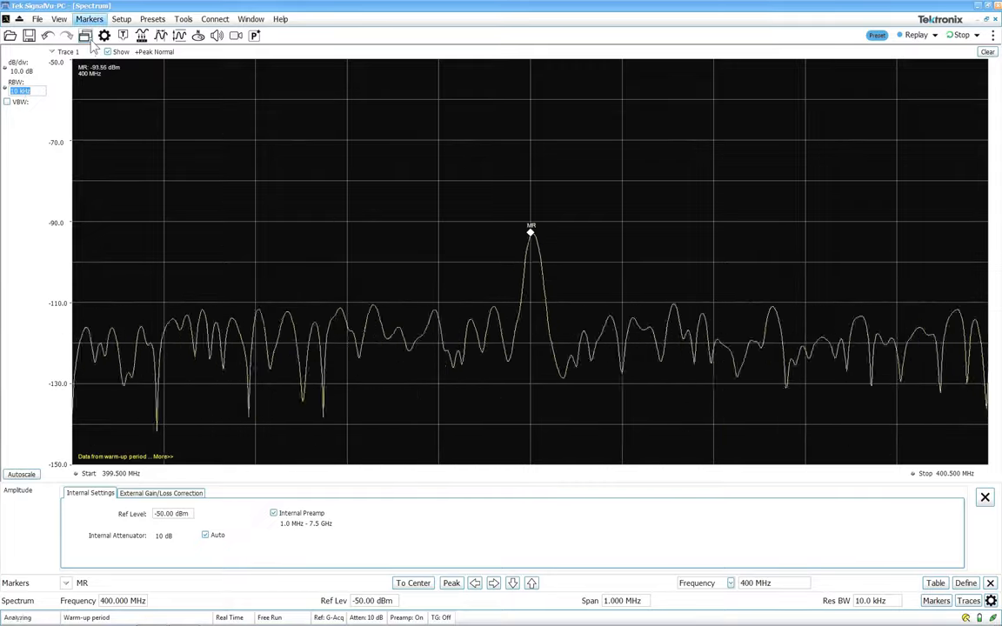
- Add a DPX Spectrum display and set its RBW to 50.0 kHz
click(85, 35)
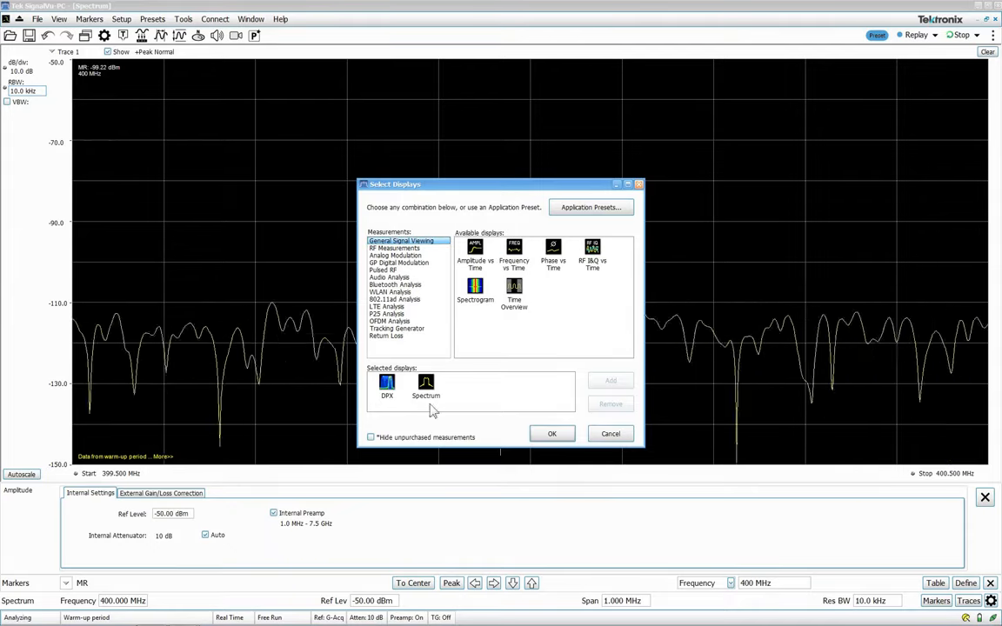
click(551, 434)
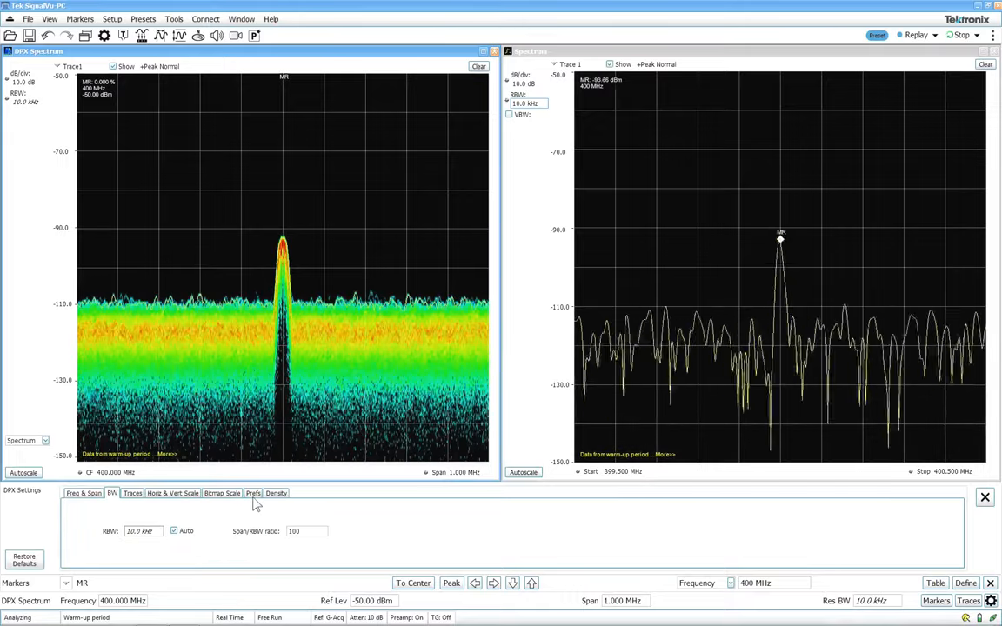
click(253, 493)
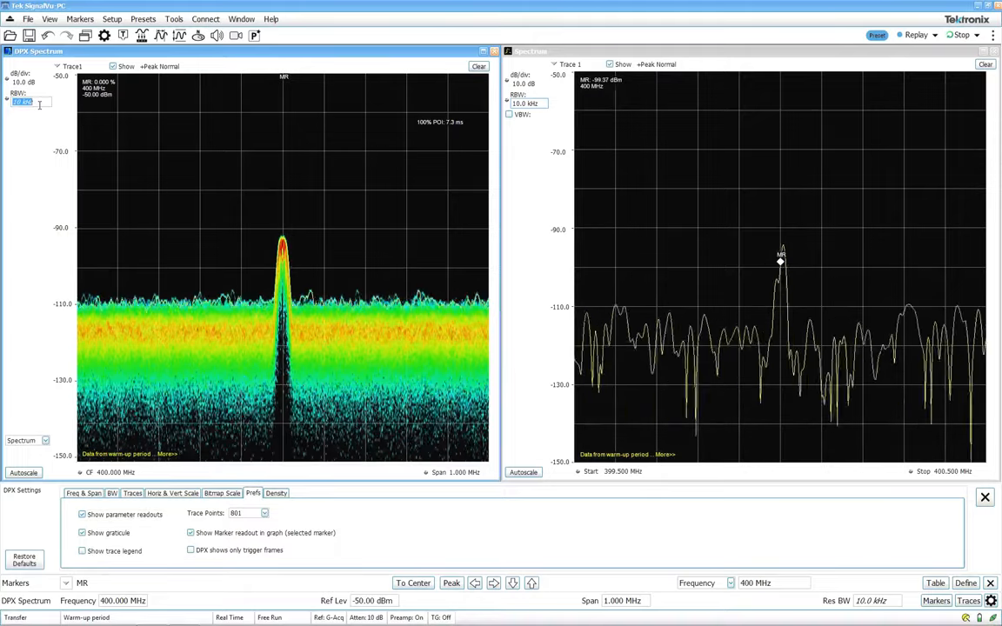
text(50.0 kHz)
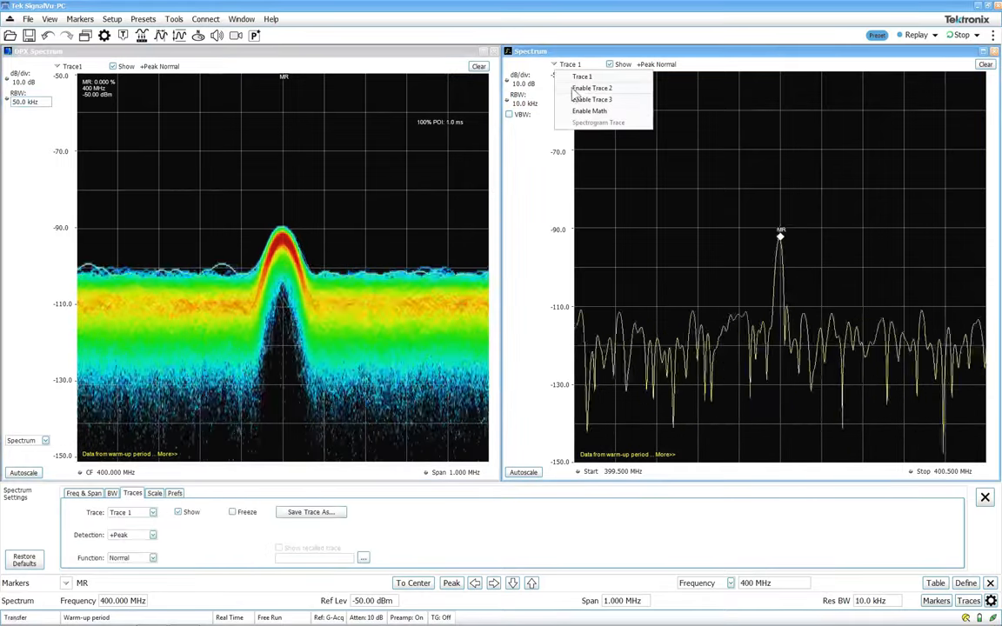
- Enable Trace 2 as max hold on the Spectrum and as a second DPX trace
click(593, 88)
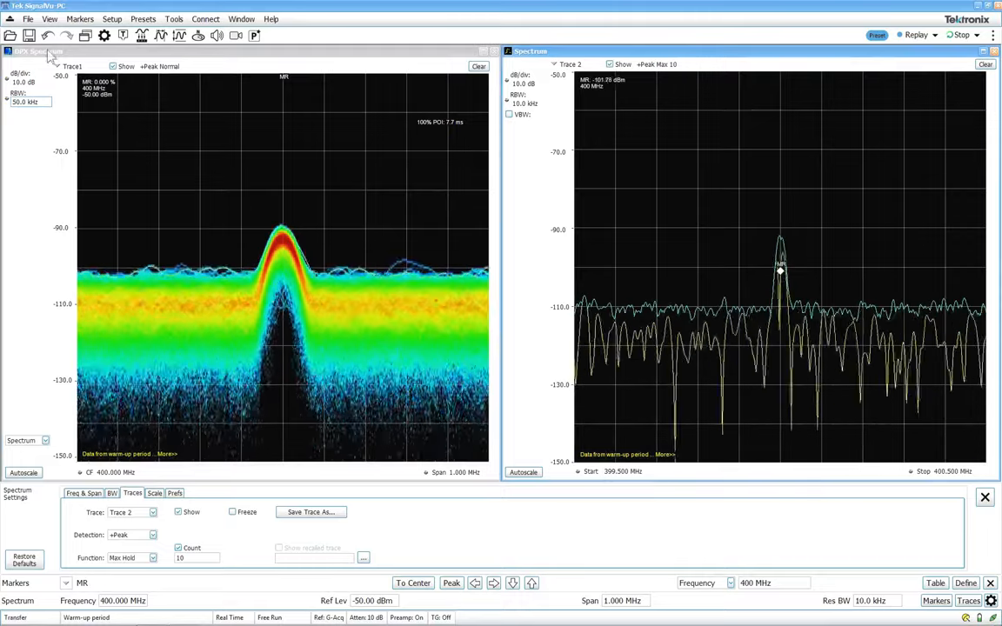
click(73, 66)
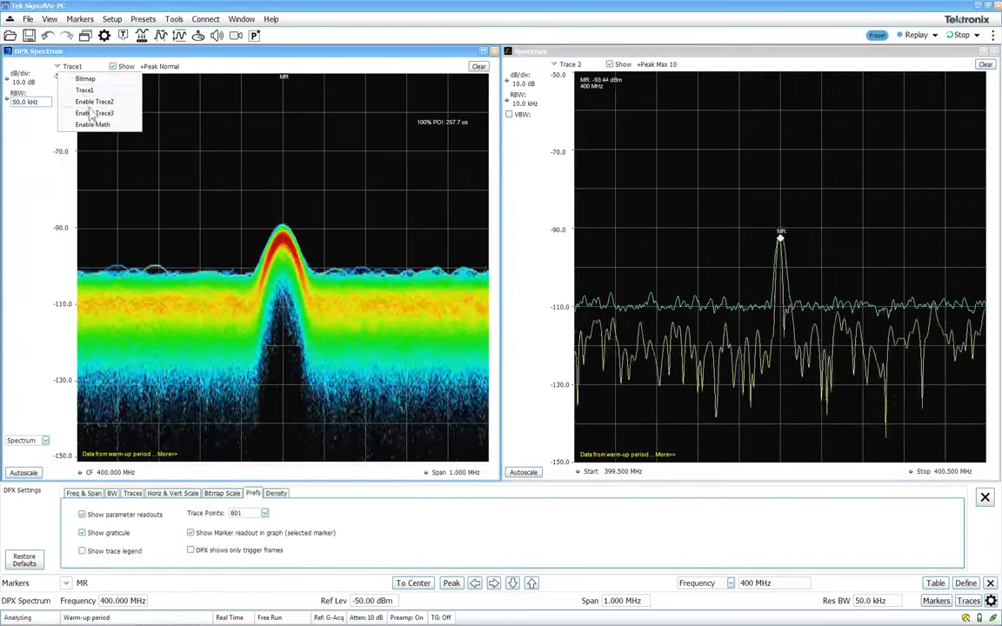
click(94, 101)
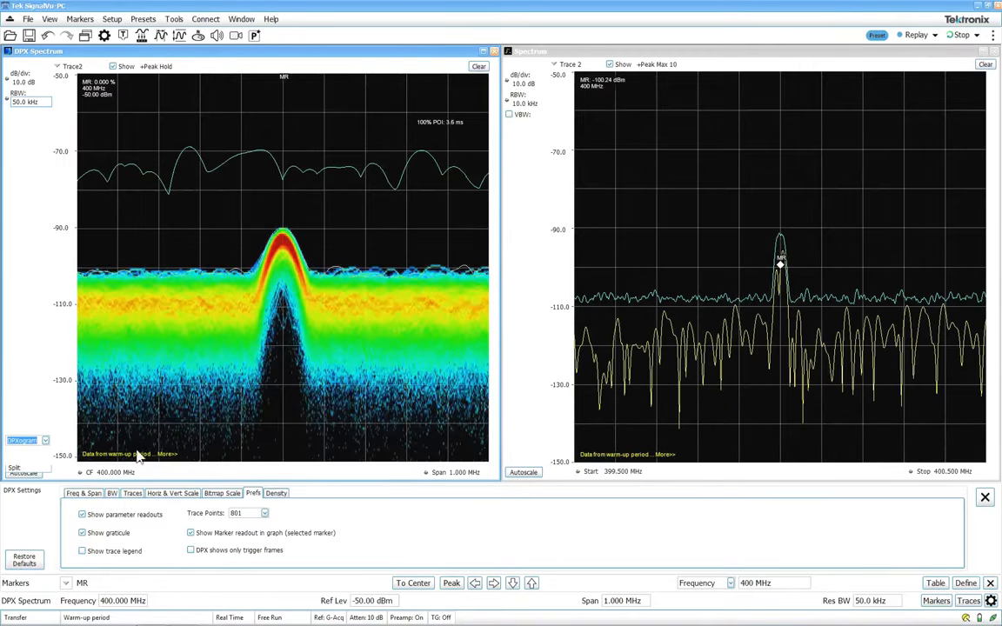
- Switch the DPX display to DPXogram and bring up its settings
click(83, 493)
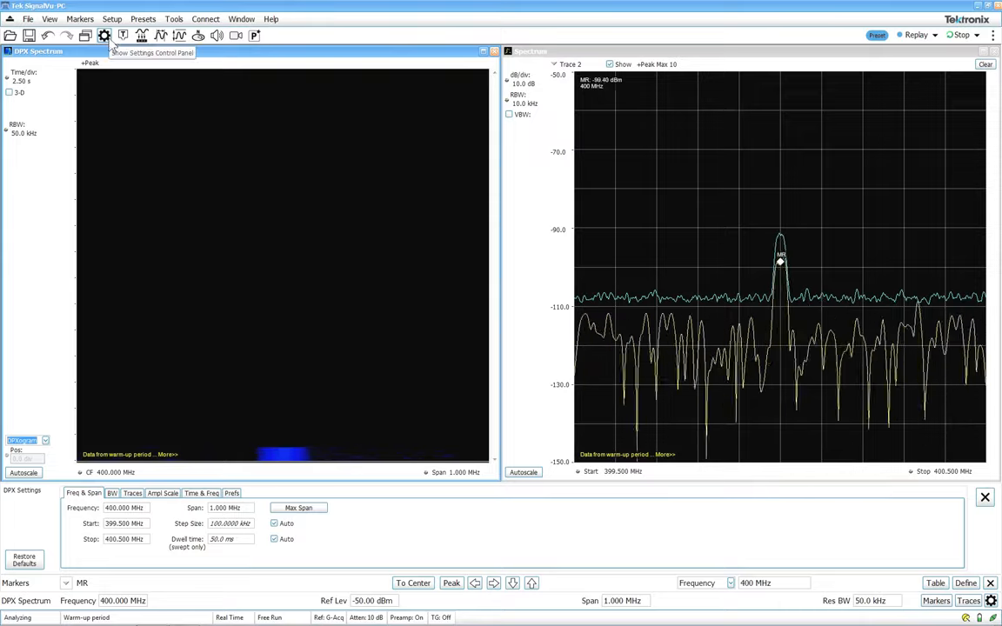
click(162, 493)
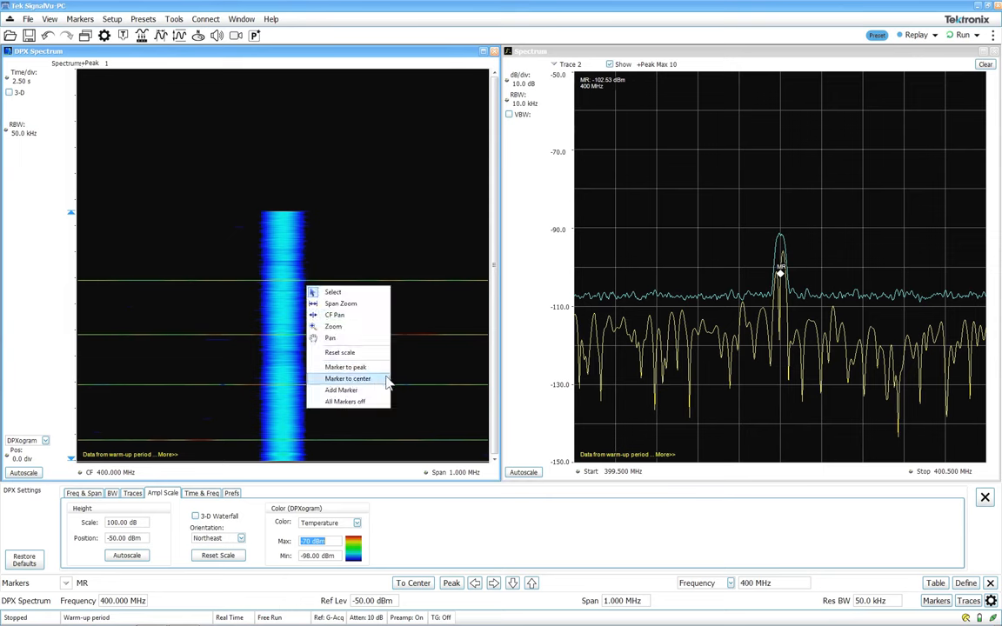
- Add markers M1 and M2 on the DPXogram and drag M1 below M2
click(341, 390)
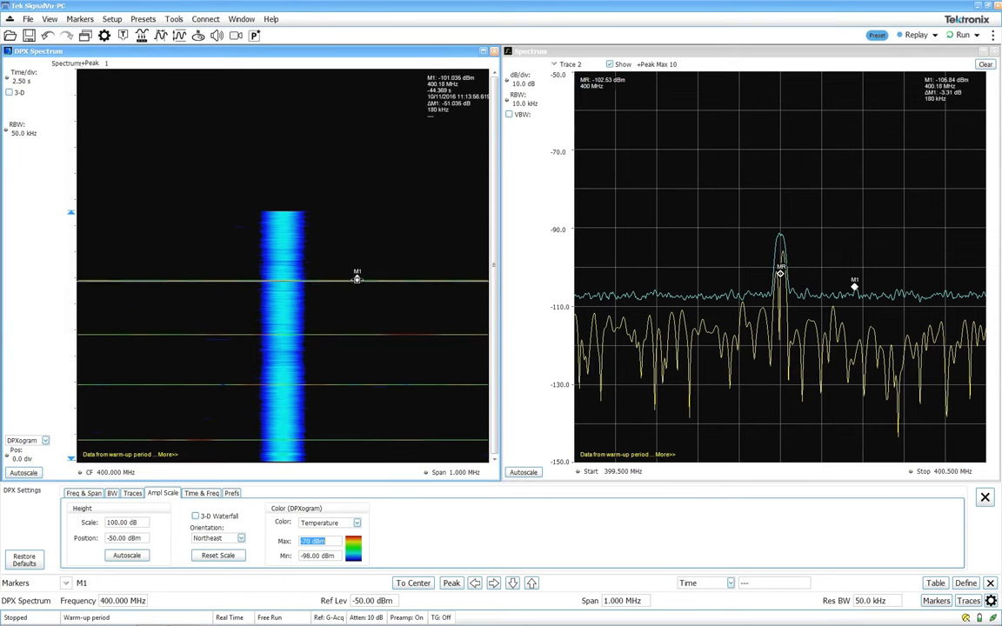
right_click(356, 276)
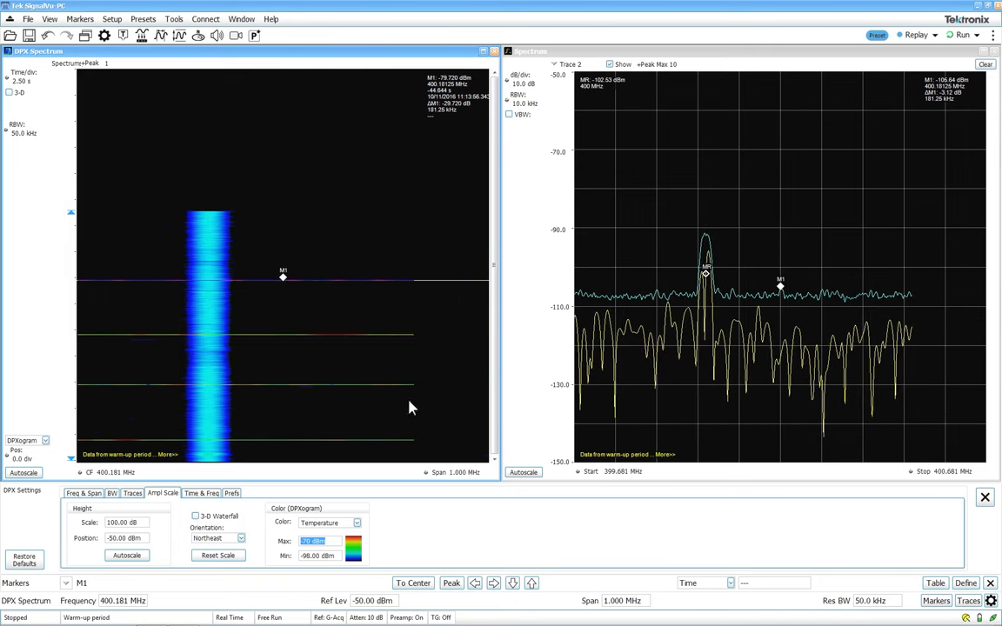
mouse_move(257, 379)
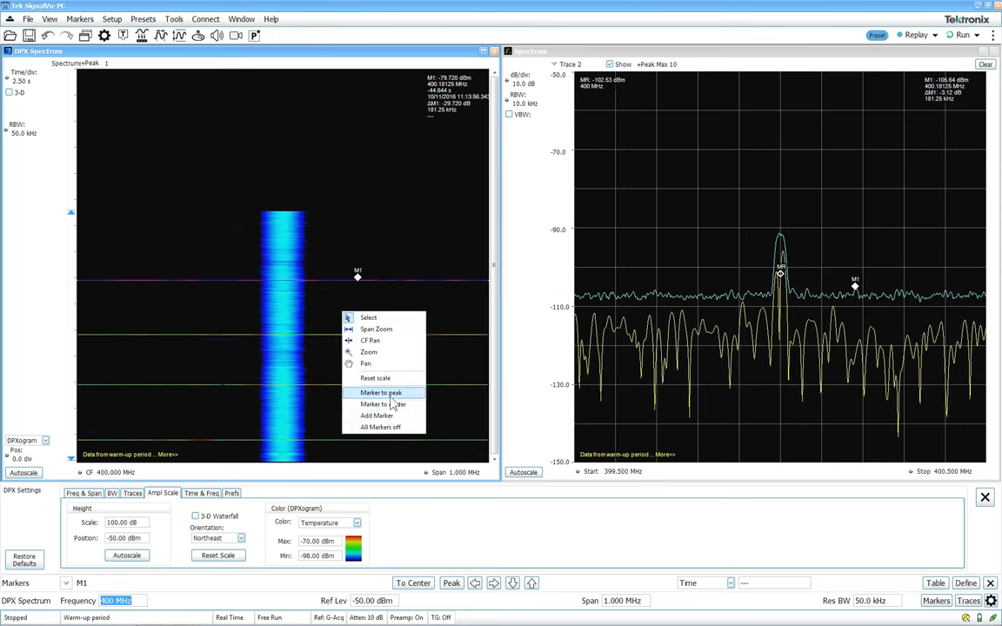
click(381, 393)
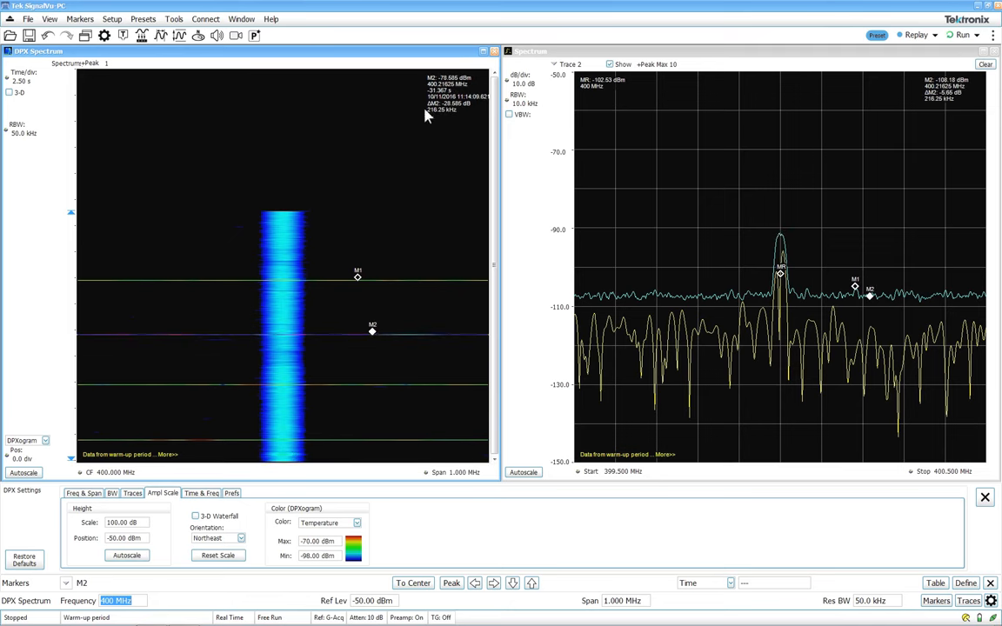
mouse_move(430, 97)
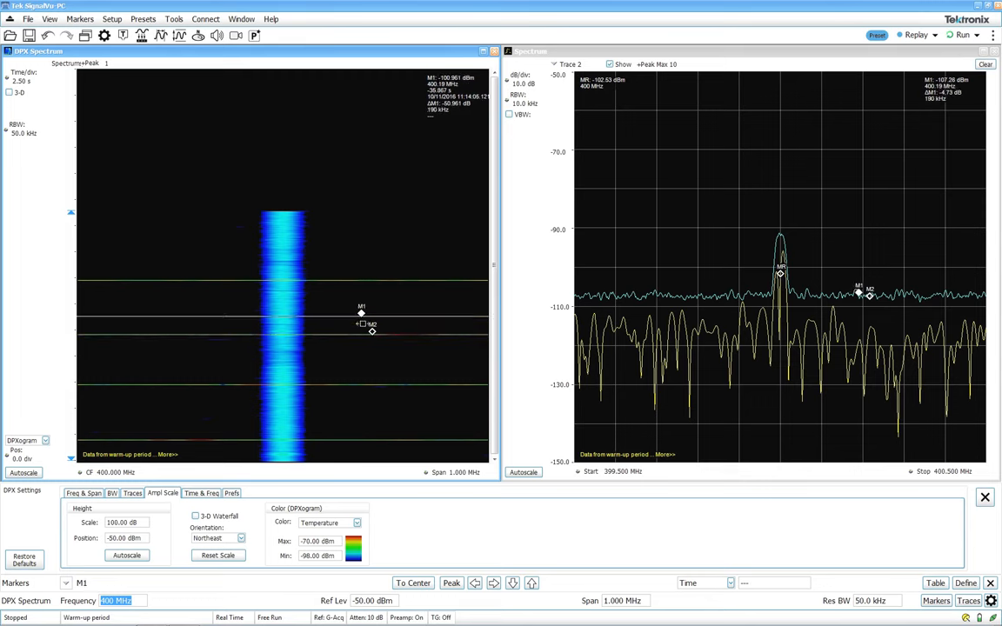
drag(360, 313, 383, 383)
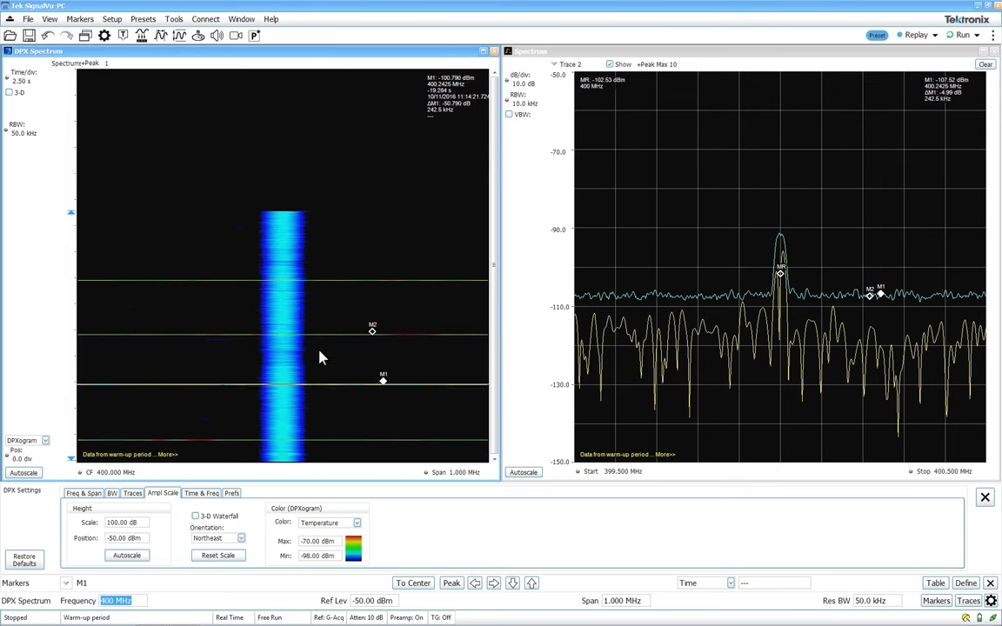
mouse_move(320, 354)
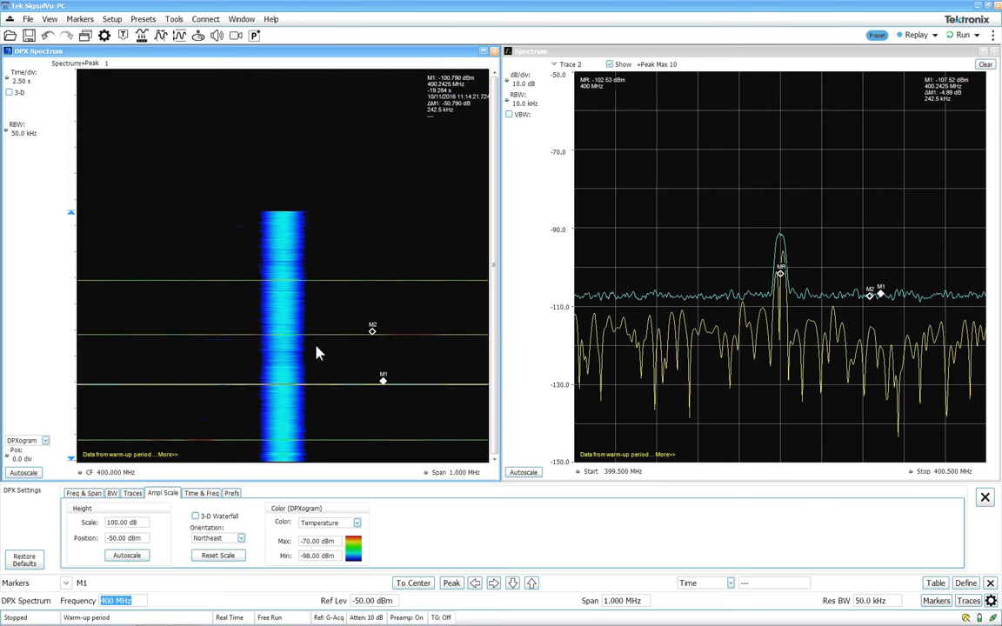
click(25, 440)
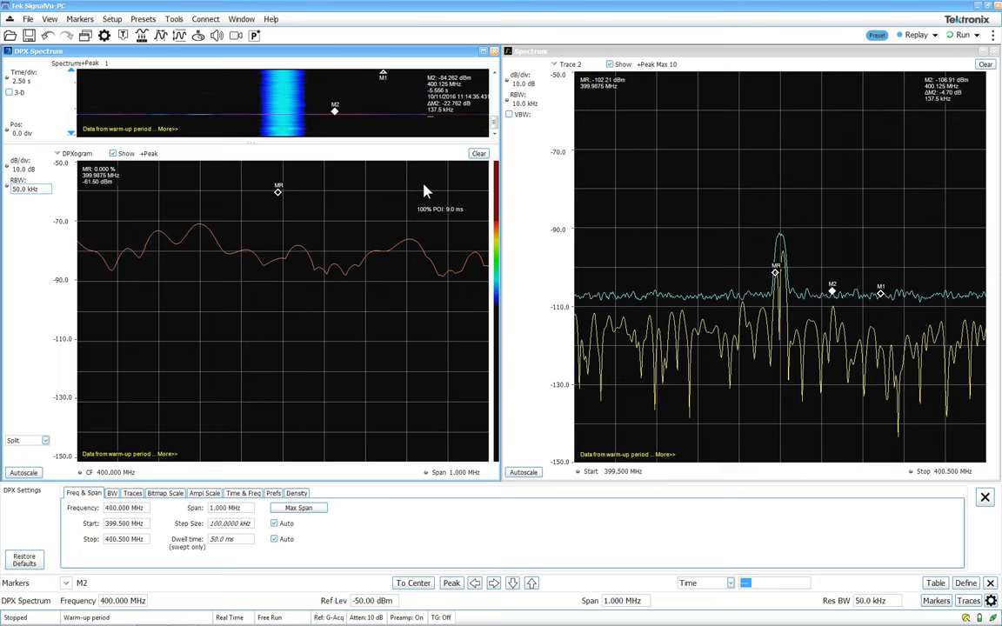
mouse_move(538, 133)
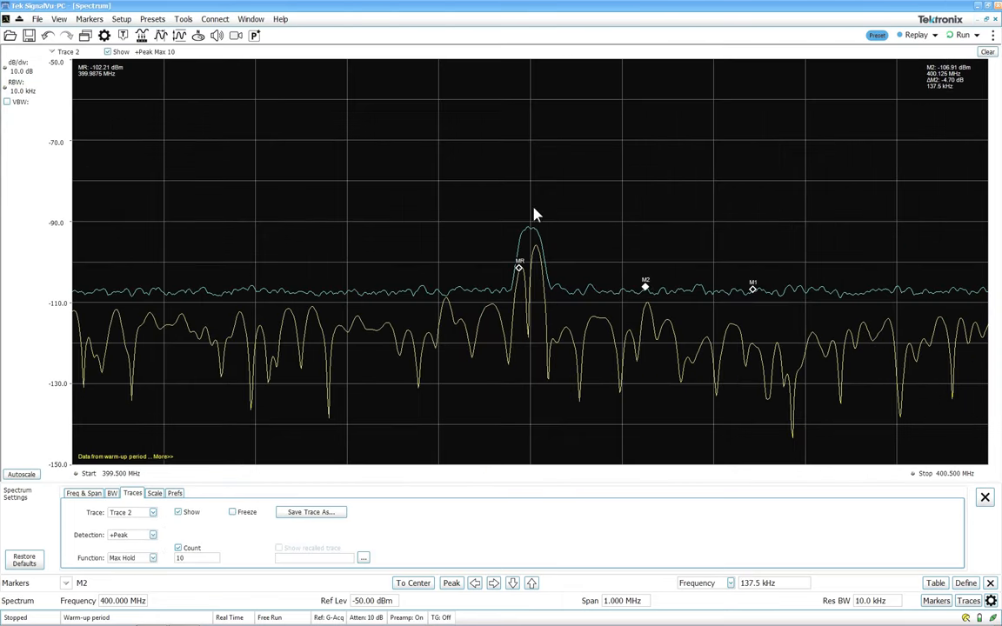
mouse_move(546, 317)
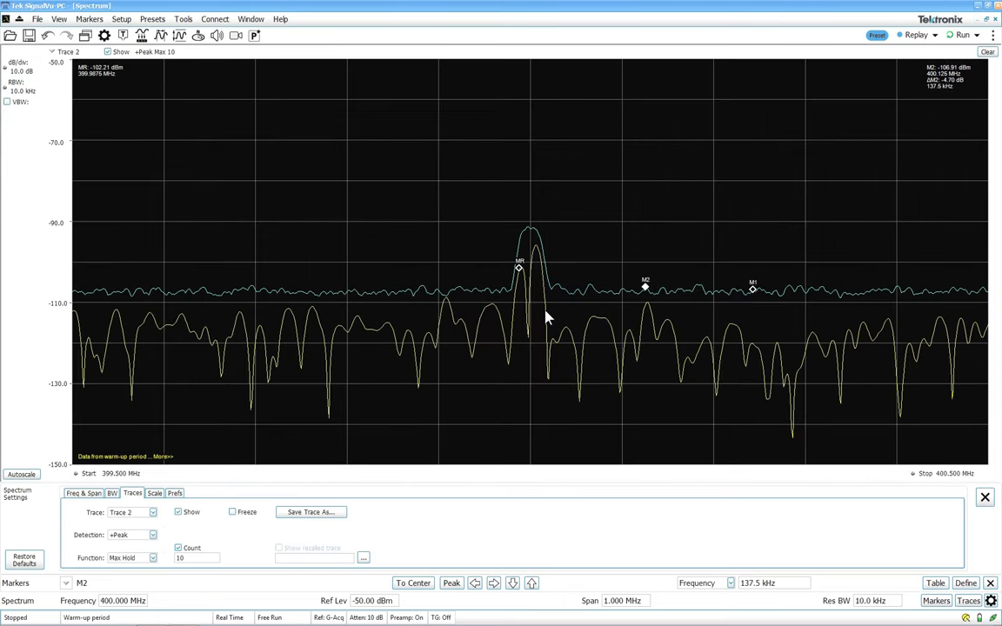
mouse_move(508, 324)
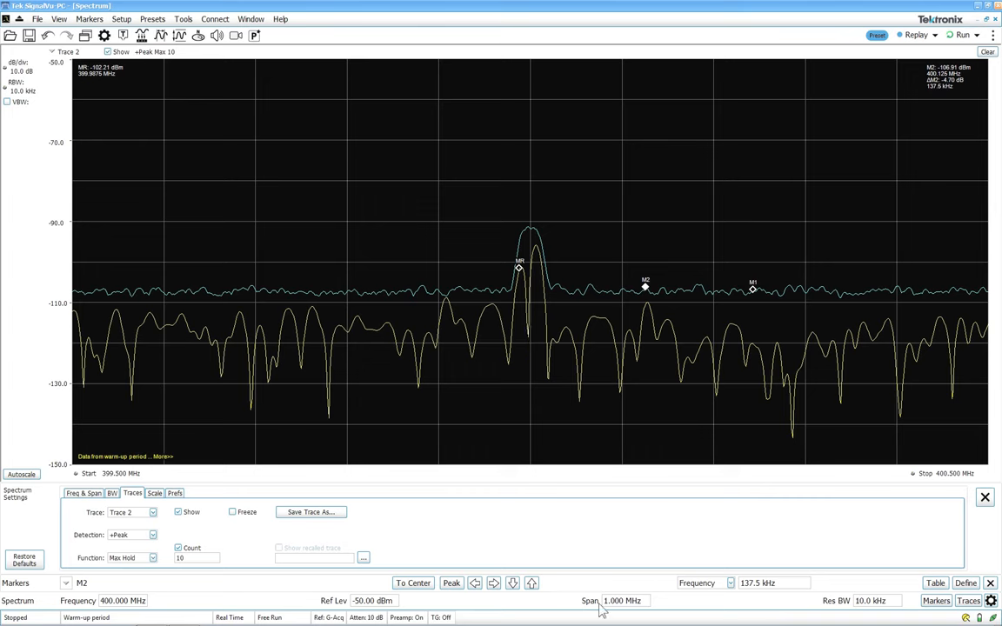
mouse_move(232, 229)
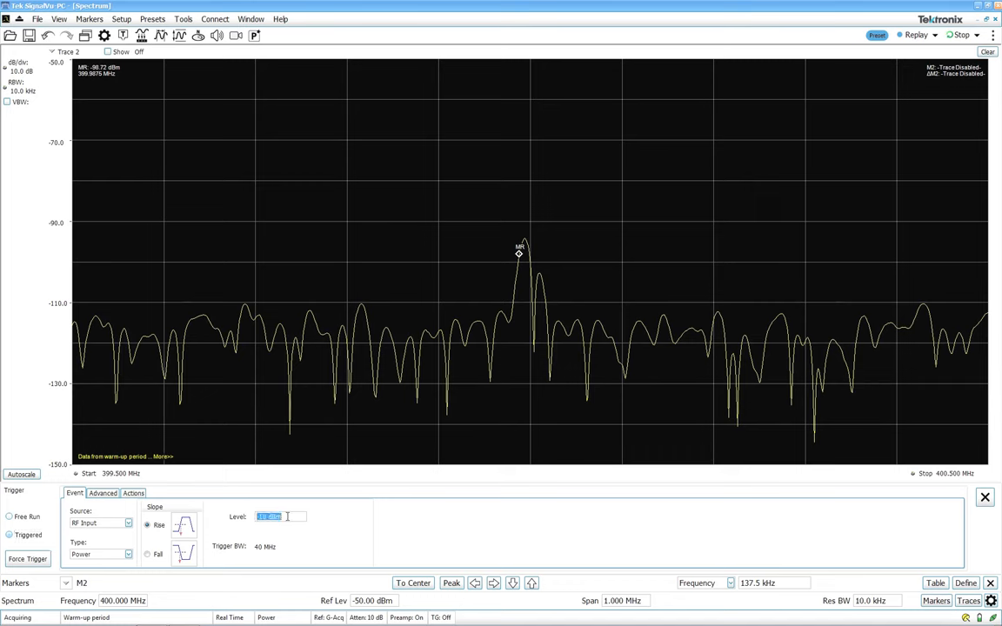
- Enter a level of -75 dBm in the trigger settings
text(-75 dBm)
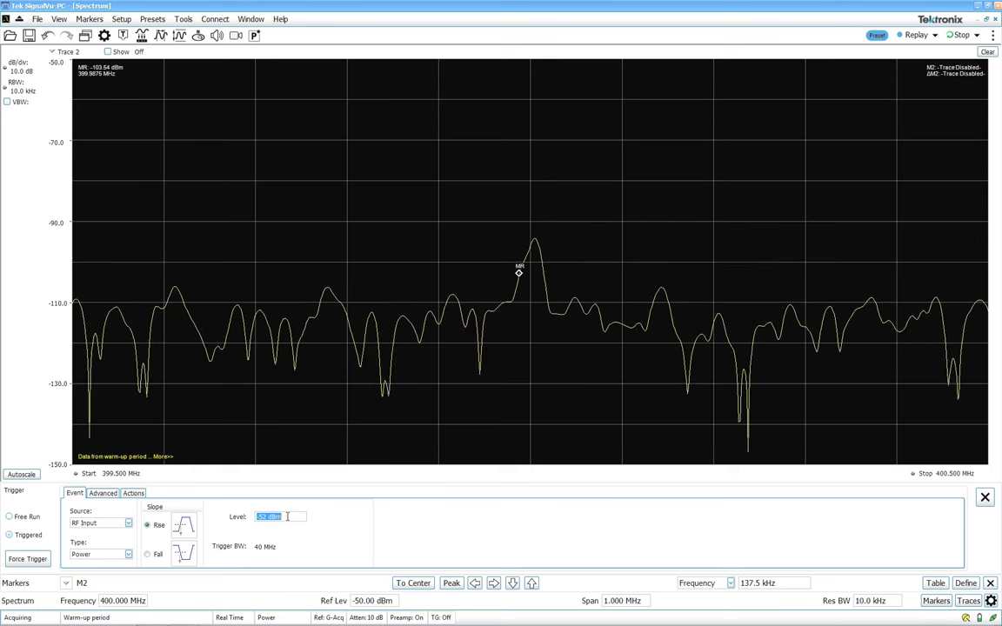
mouse_move(209, 167)
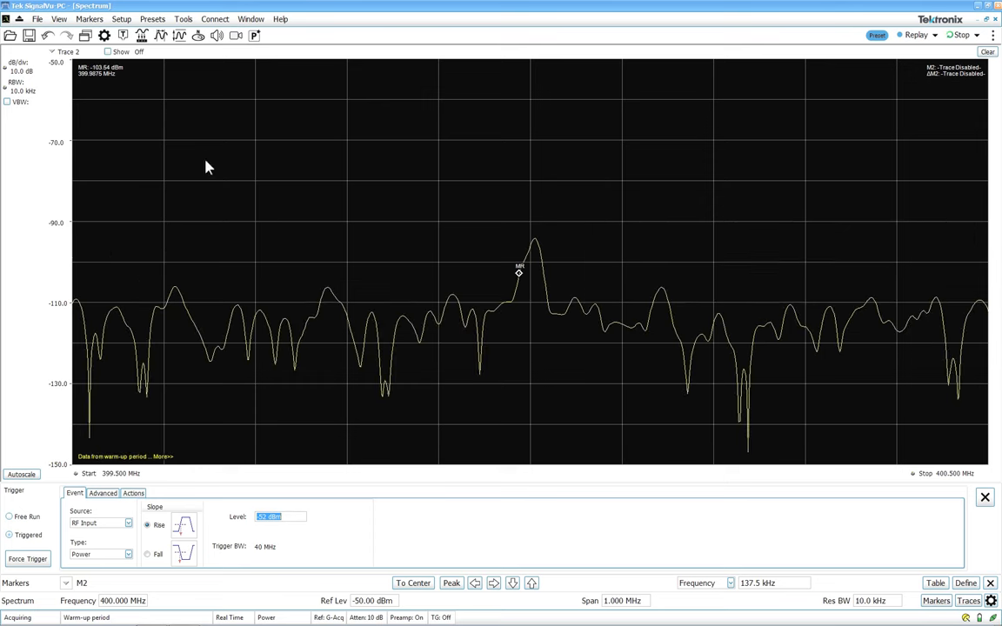
mouse_move(585, 355)
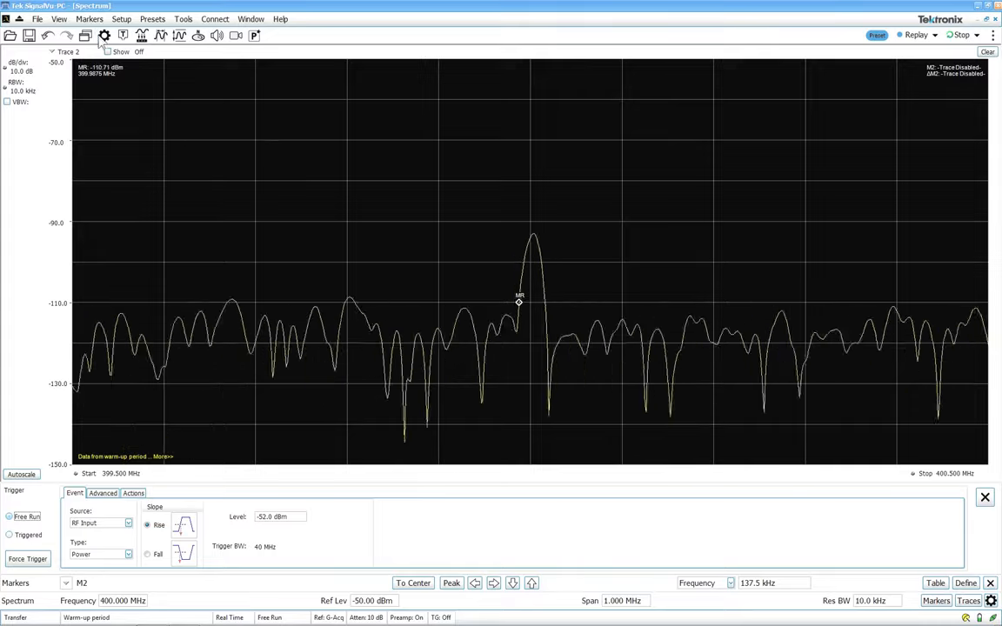
- Add a Constellation display from GP Digital Modulation and enter its modulation settings
click(104, 35)
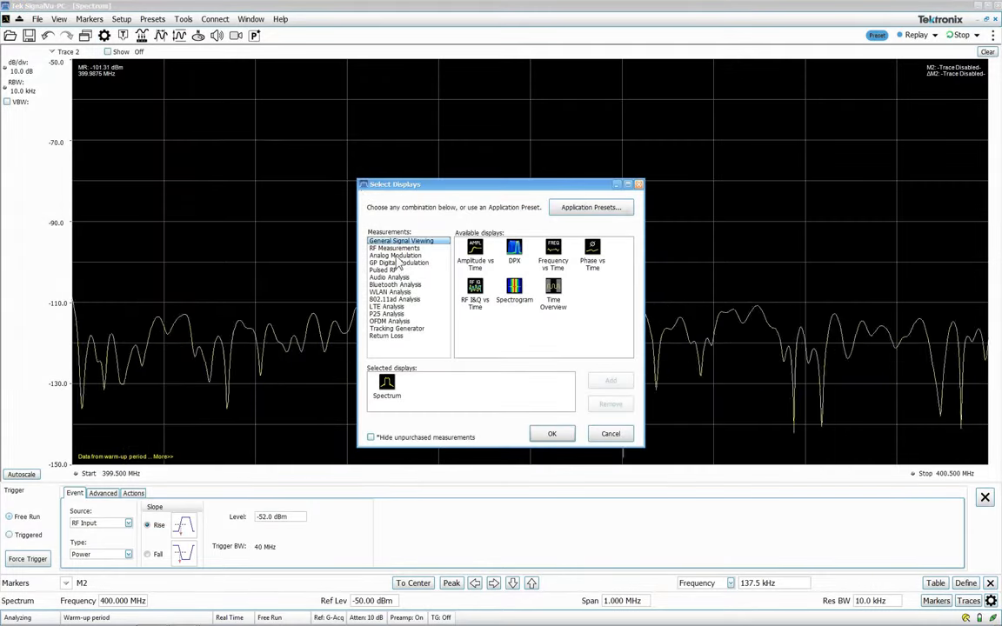
click(399, 263)
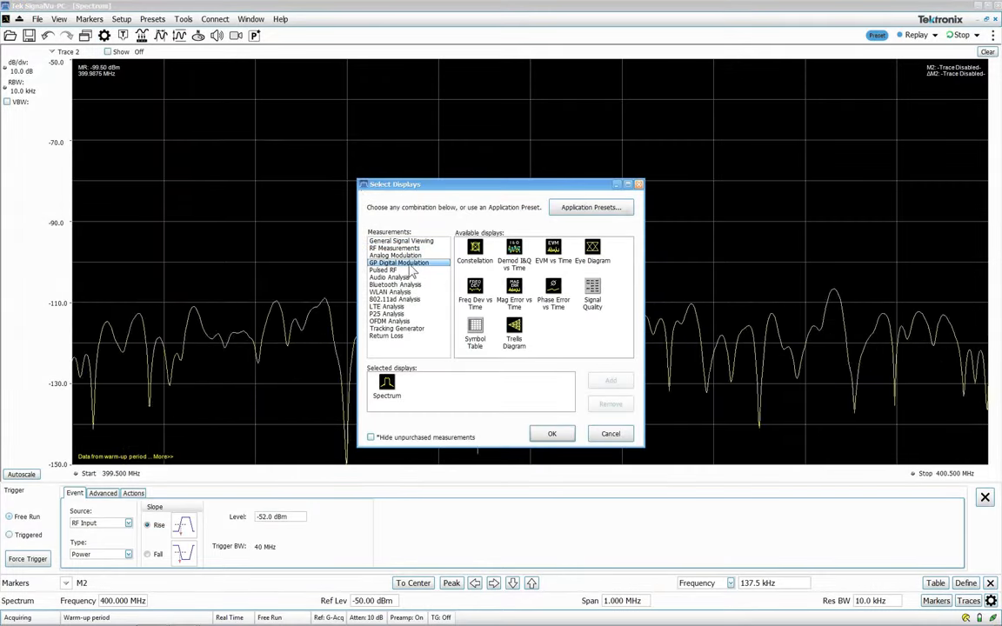
double_click(475, 248)
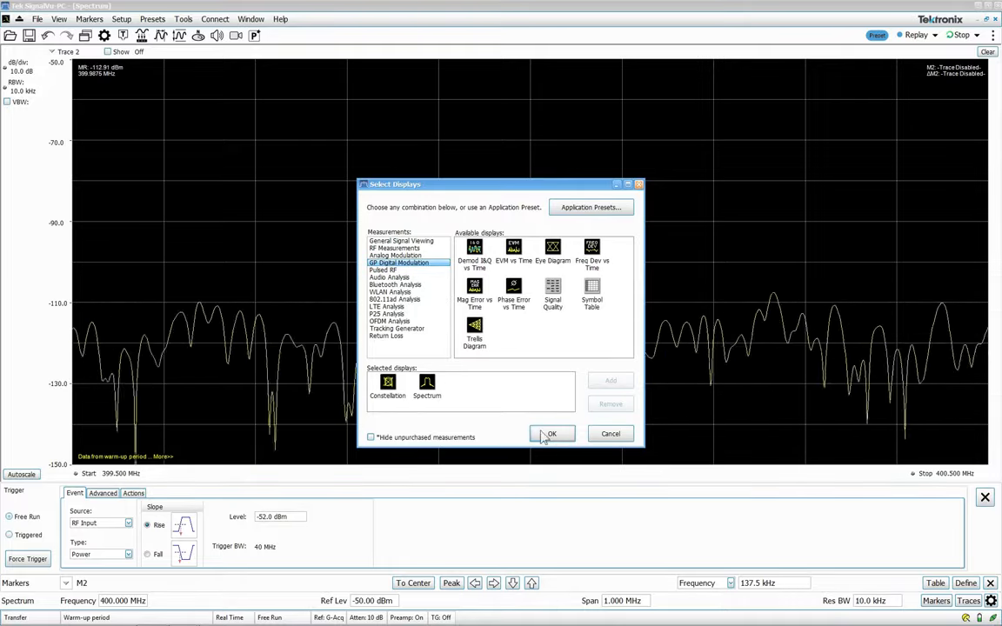
click(551, 434)
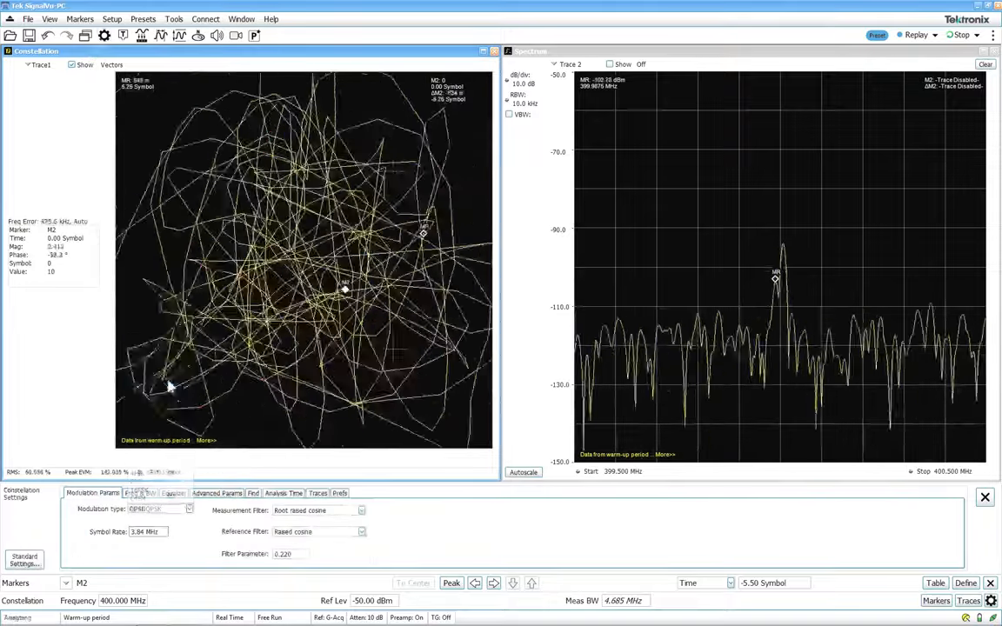
text(15)
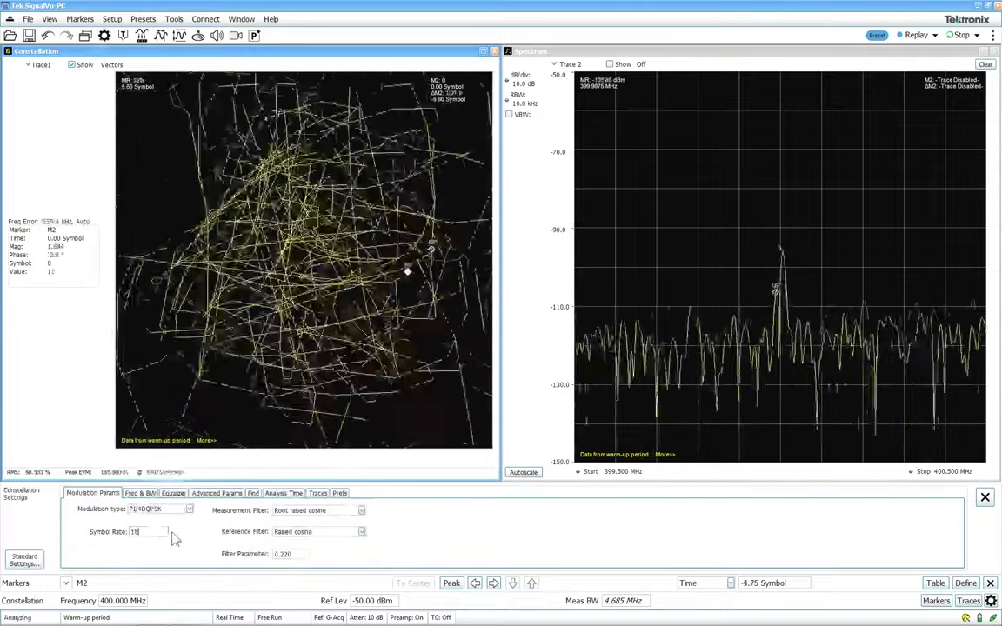
text(15)
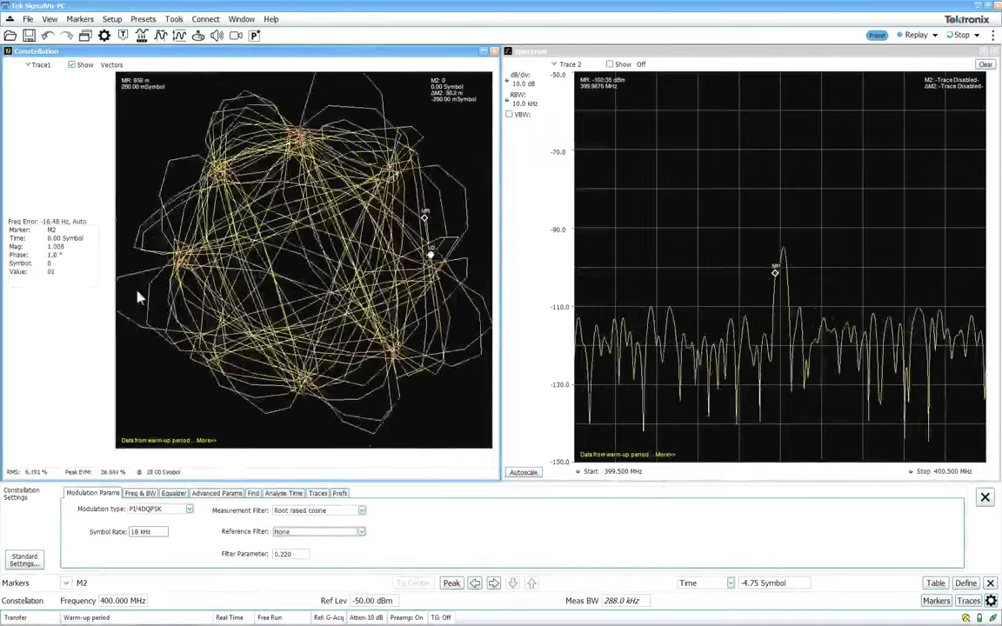
- Set the constellation trace Content to Points
click(316, 493)
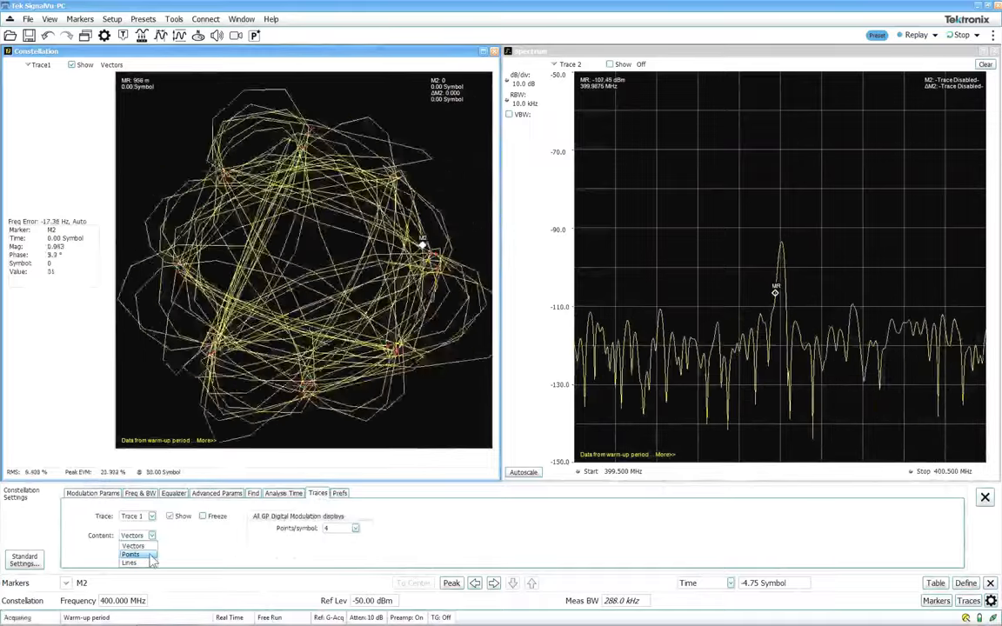
click(130, 555)
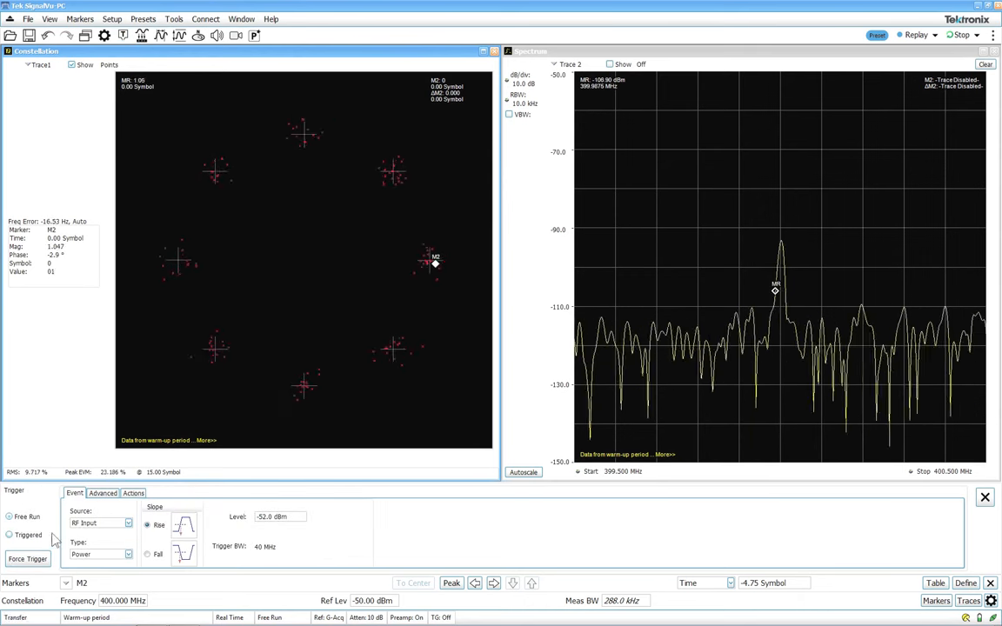
- Set the acquisition mode to Triggered
click(10, 535)
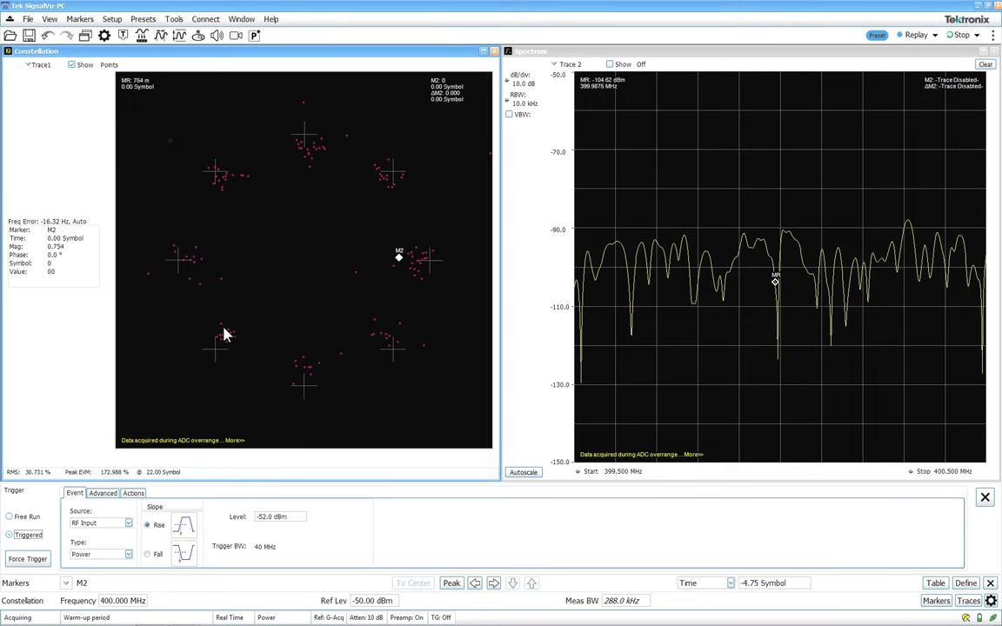
mouse_move(308, 352)
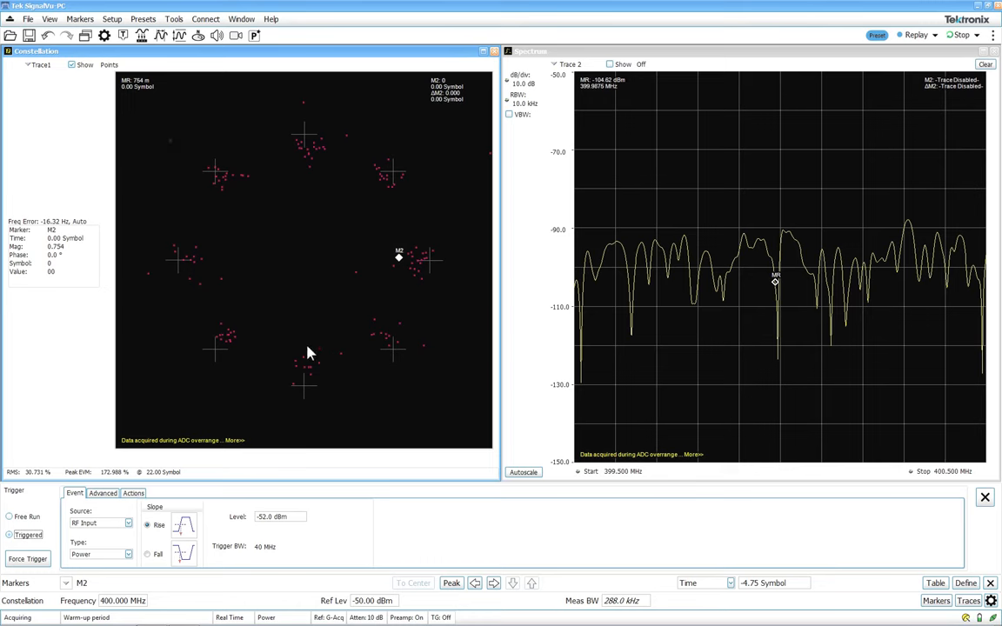
mouse_move(402, 257)
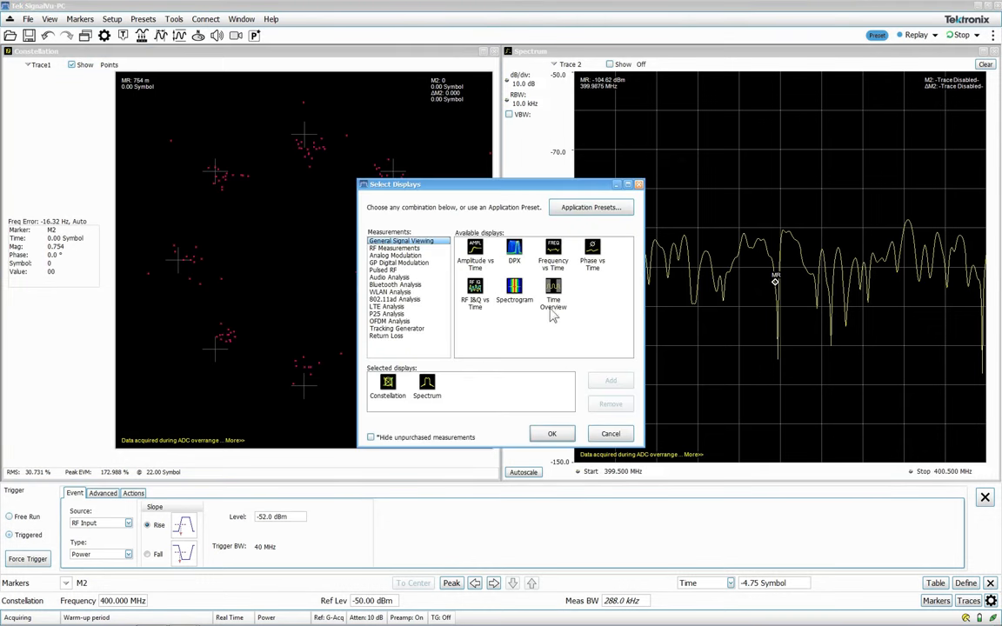
- Add the symbol table, then step marker M2 through symbols 3, 2 and 44 to symbol 62
click(399, 263)
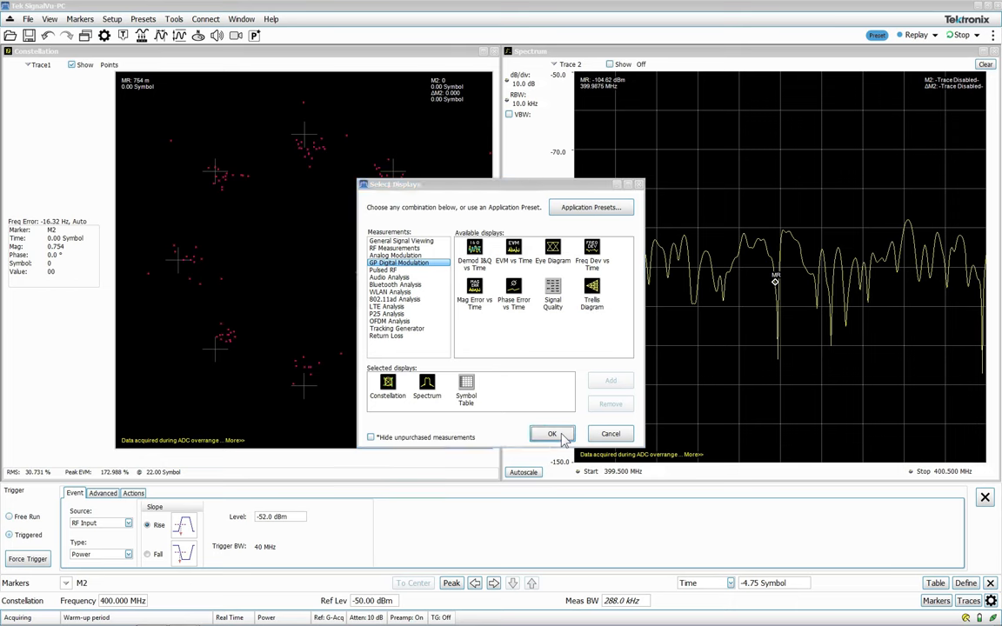
click(552, 434)
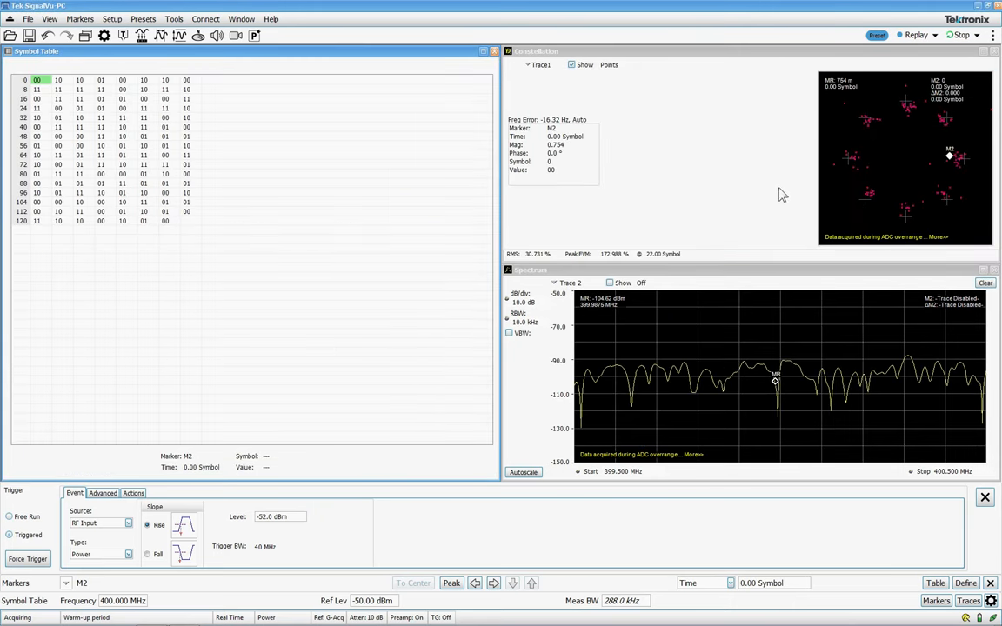
mouse_move(164, 126)
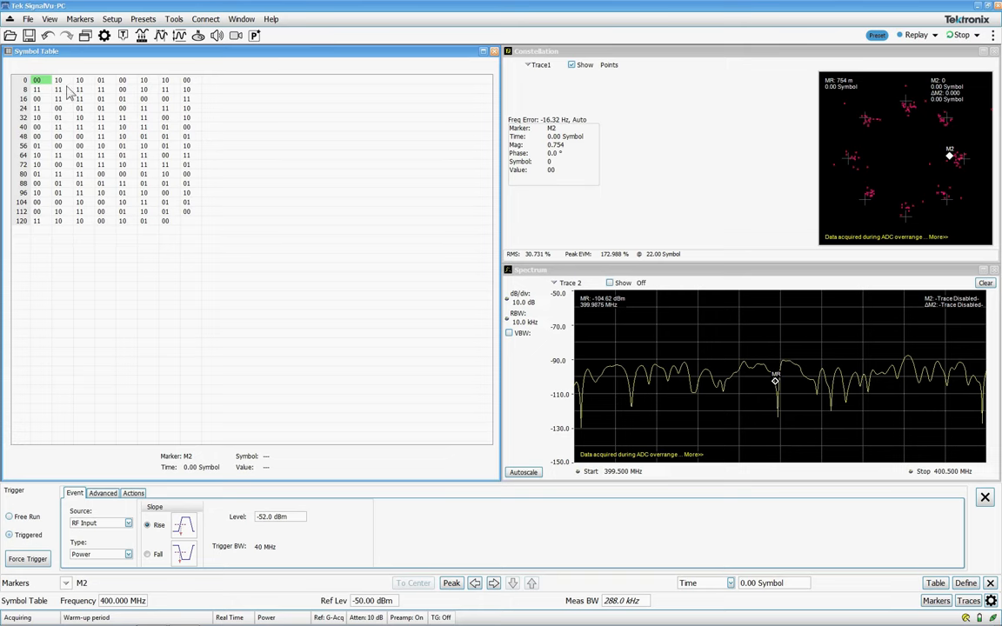
click(100, 80)
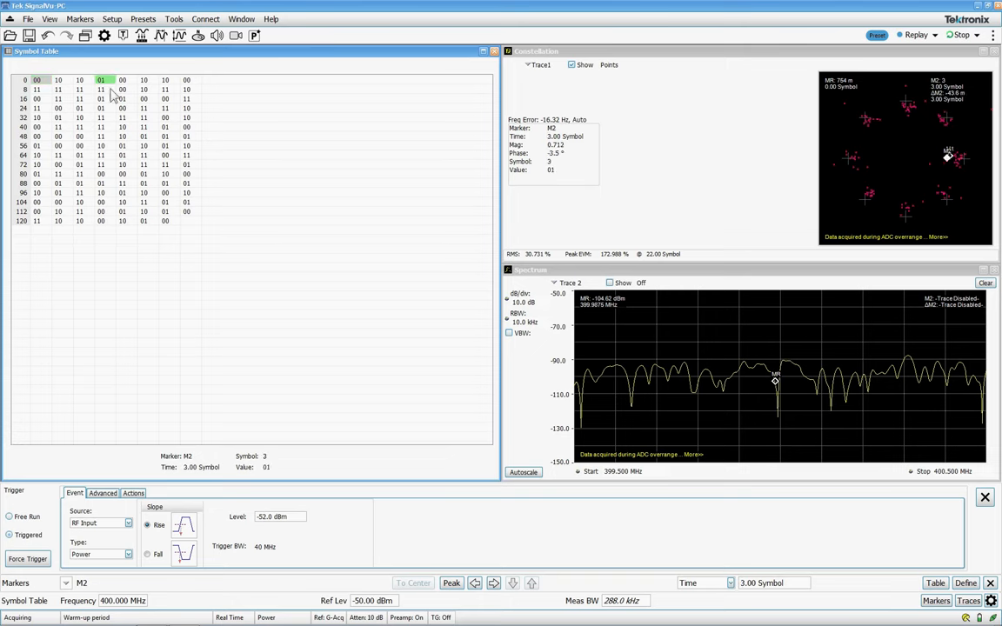
click(79, 80)
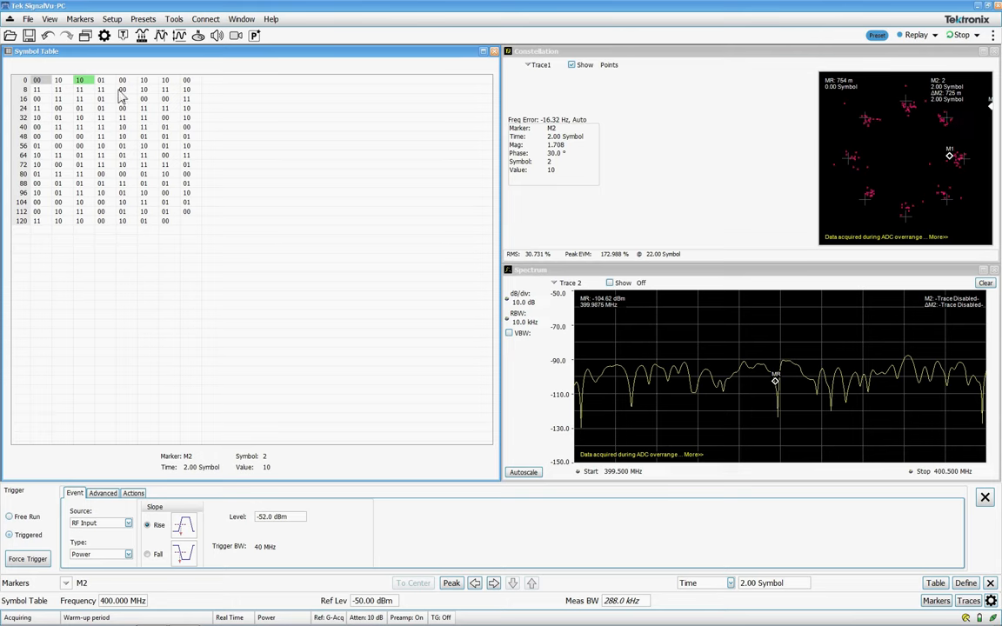
mouse_move(111, 98)
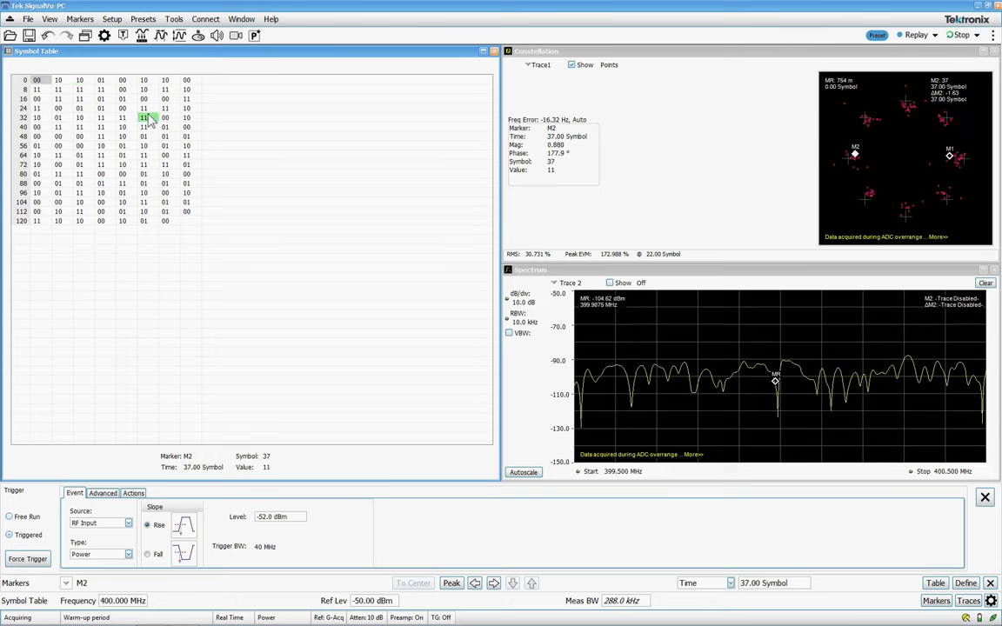
click(122, 127)
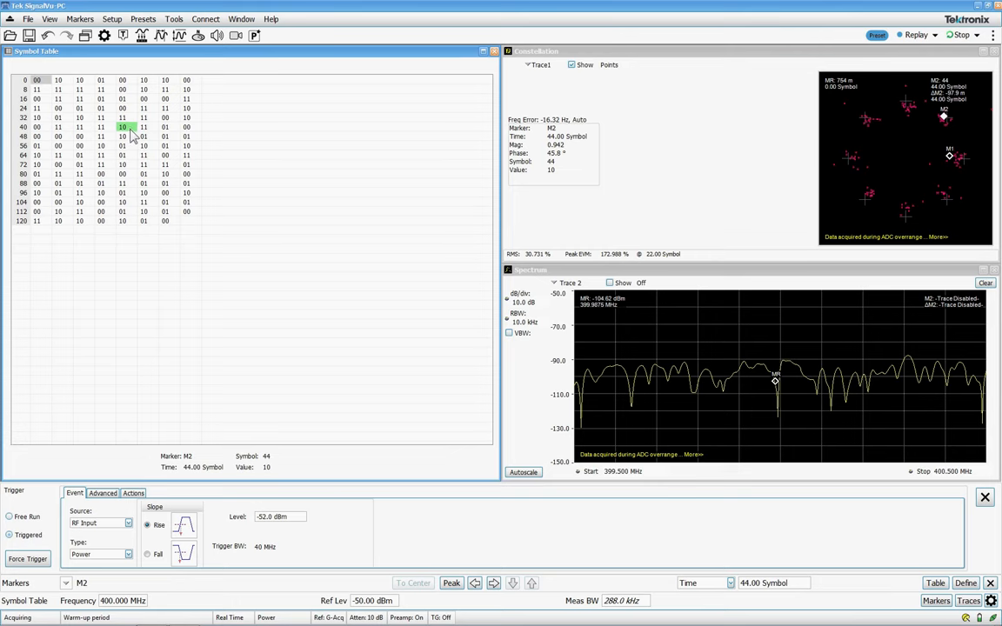
mouse_move(168, 157)
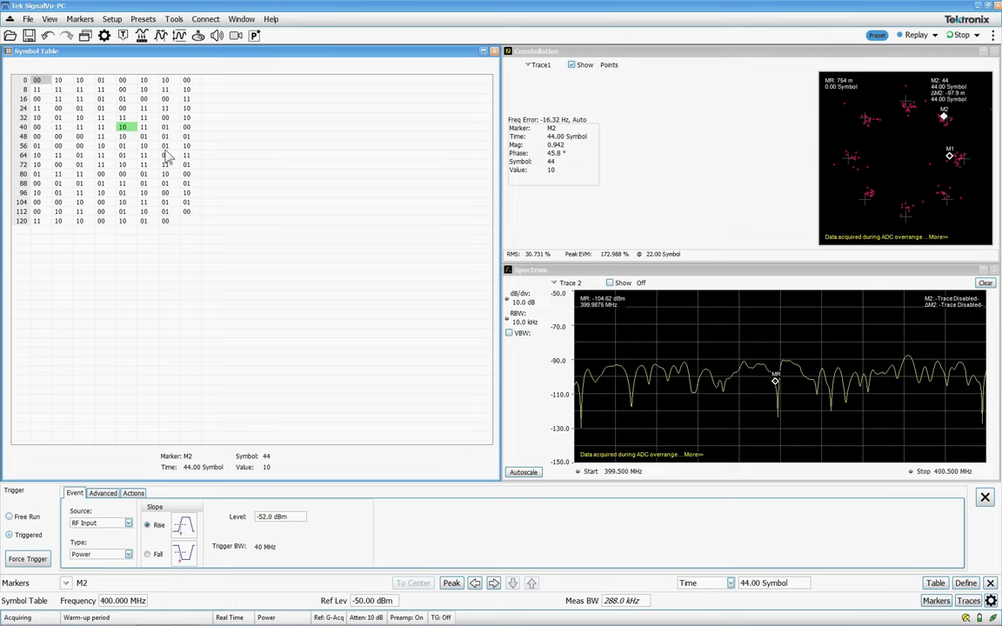
click(165, 146)
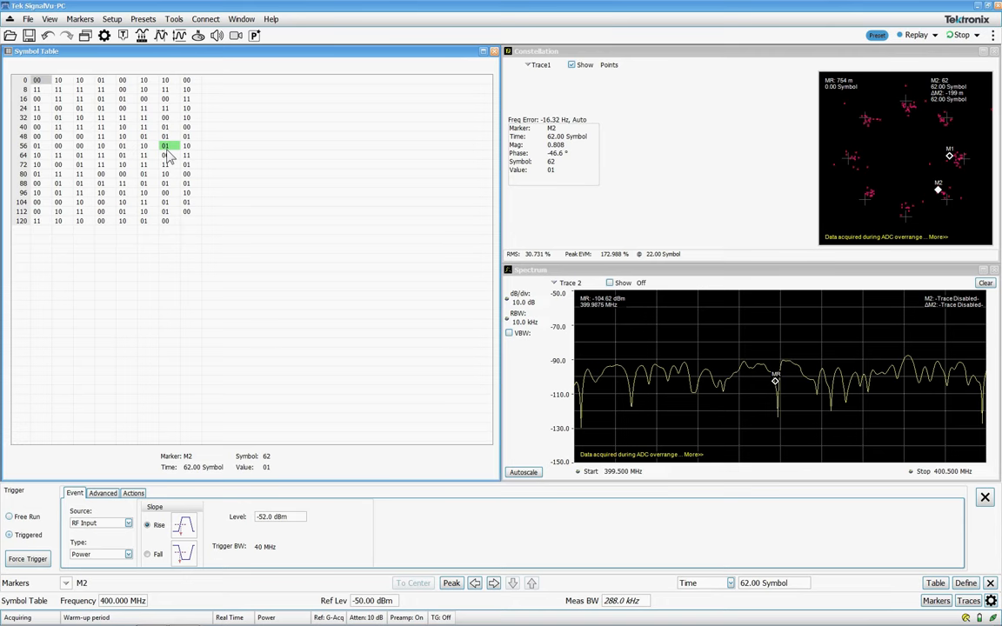
- Save the acquisition under a new name as a TIQ file, keeping all history records in full
click(27, 18)
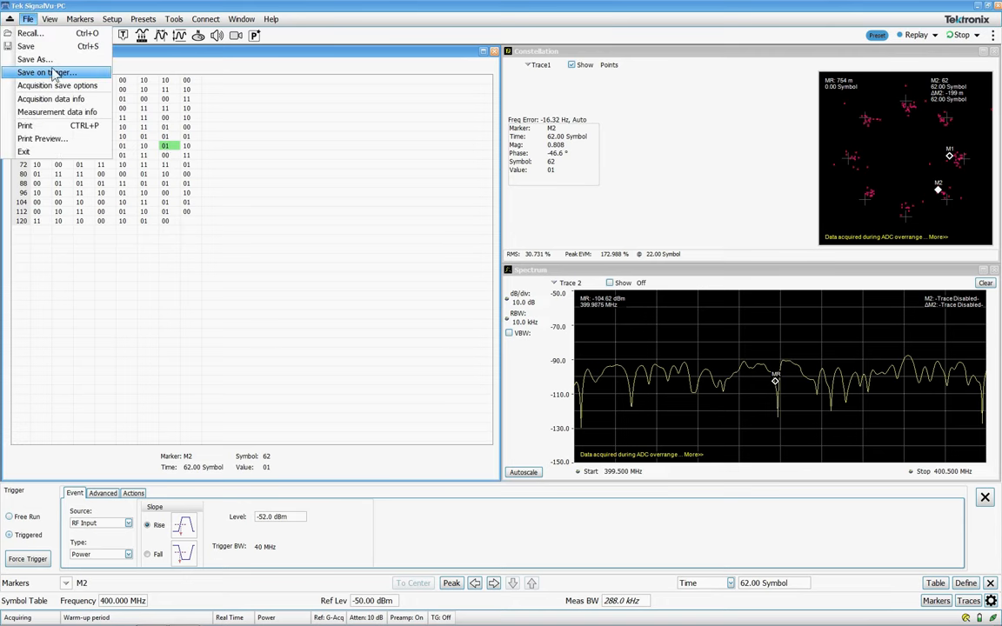
click(35, 59)
text(fredfru)
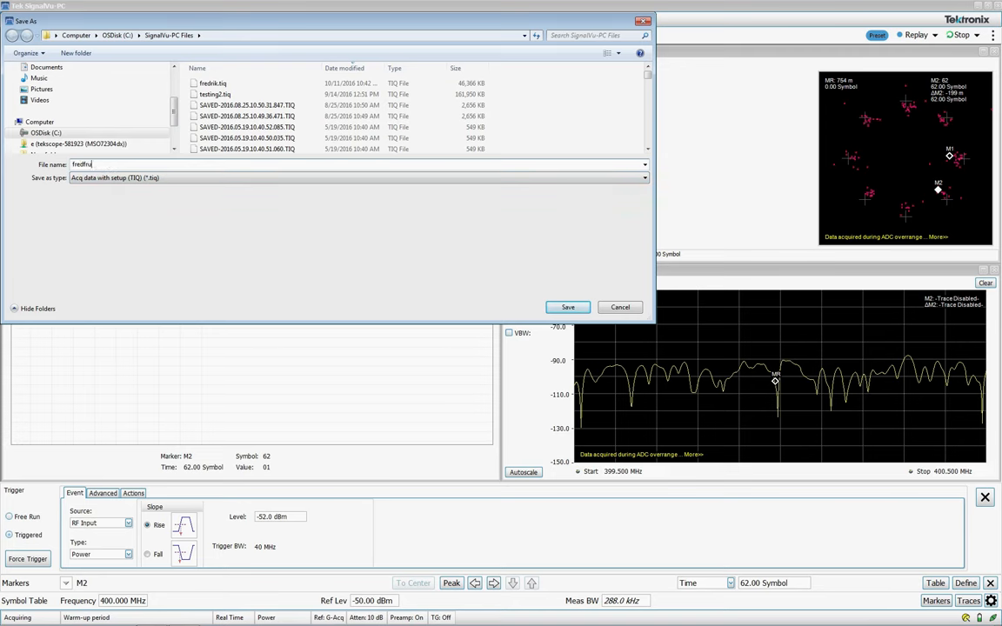
click(568, 306)
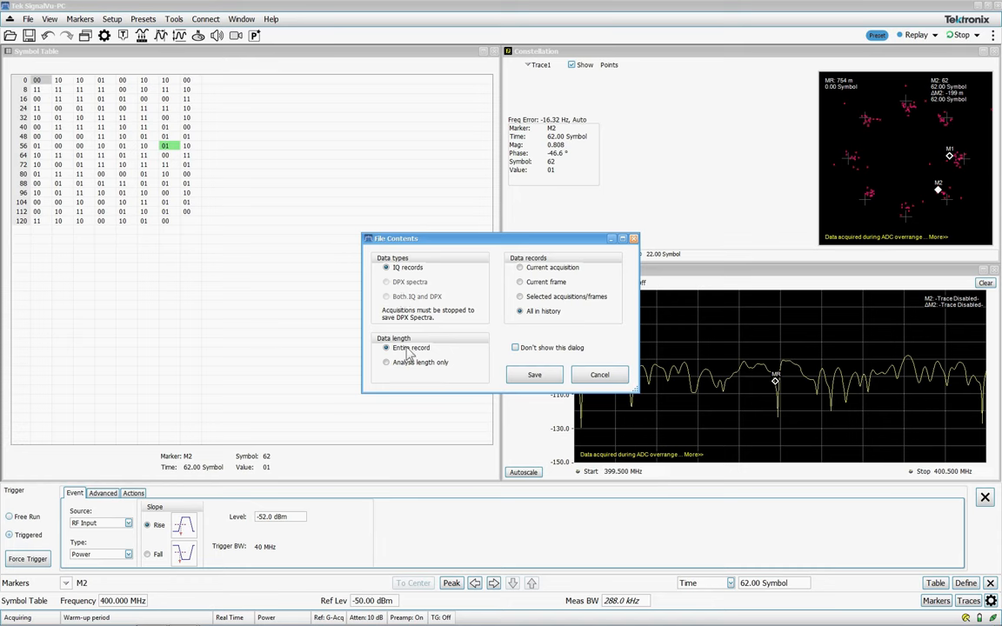
click(534, 375)
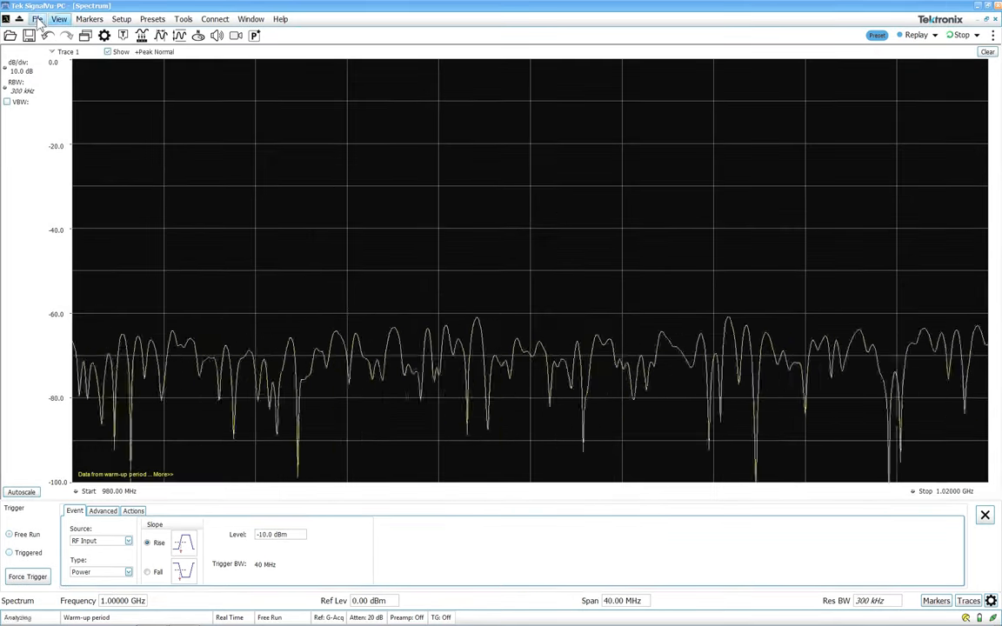
- Recall fredfruyyutui.tiq with both its data and setup
click(38, 19)
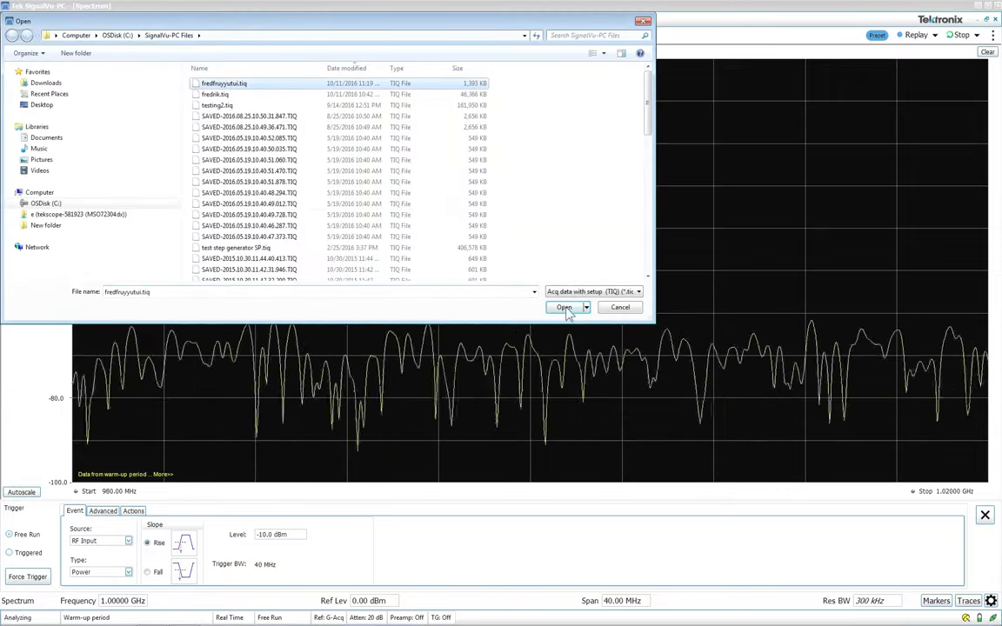
click(564, 307)
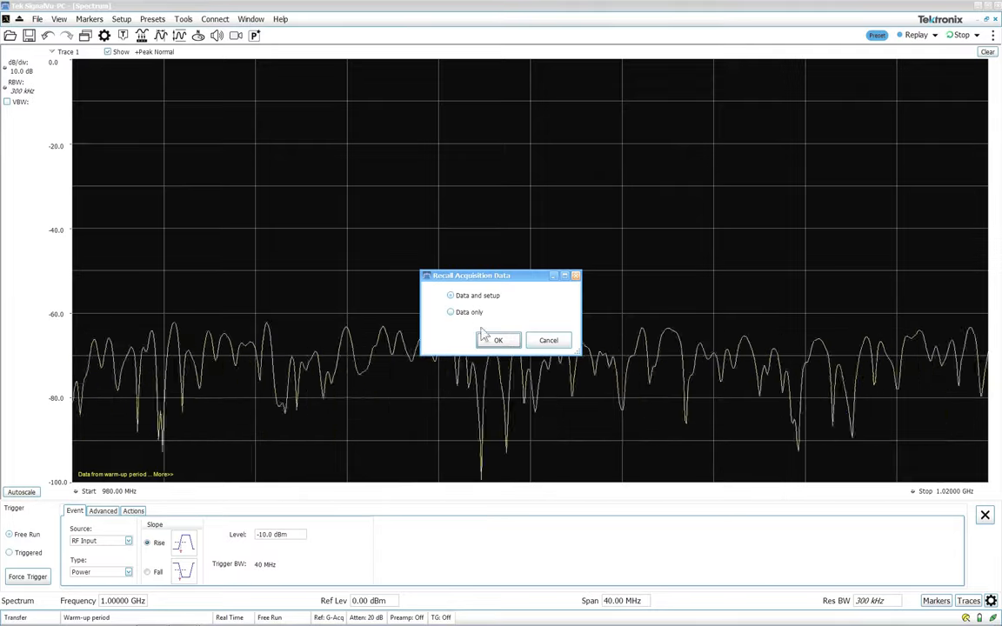
click(498, 339)
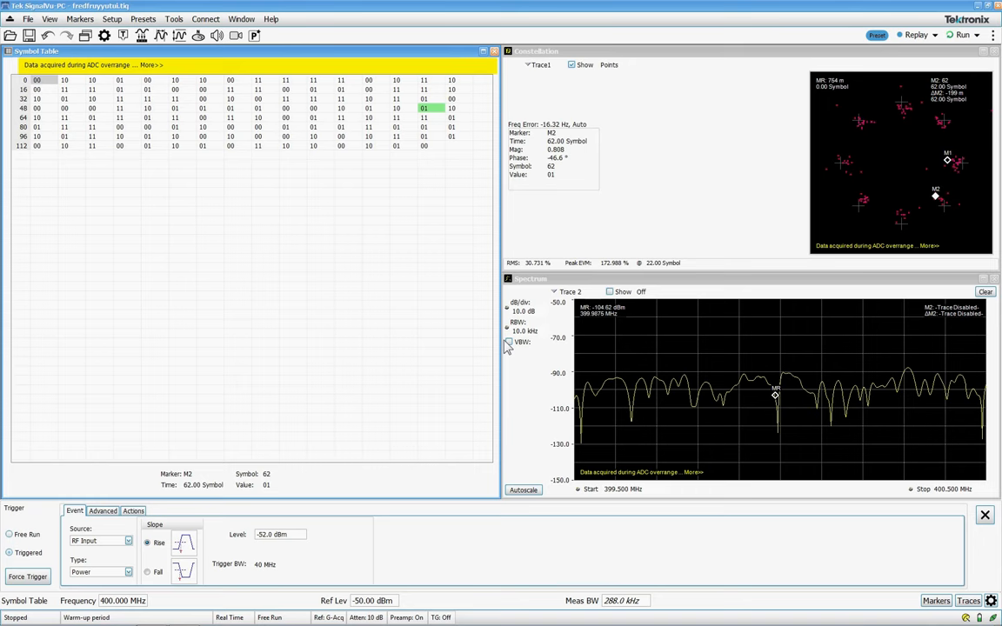
- Replay the next acquisition record and start acquiring live data
click(917, 35)
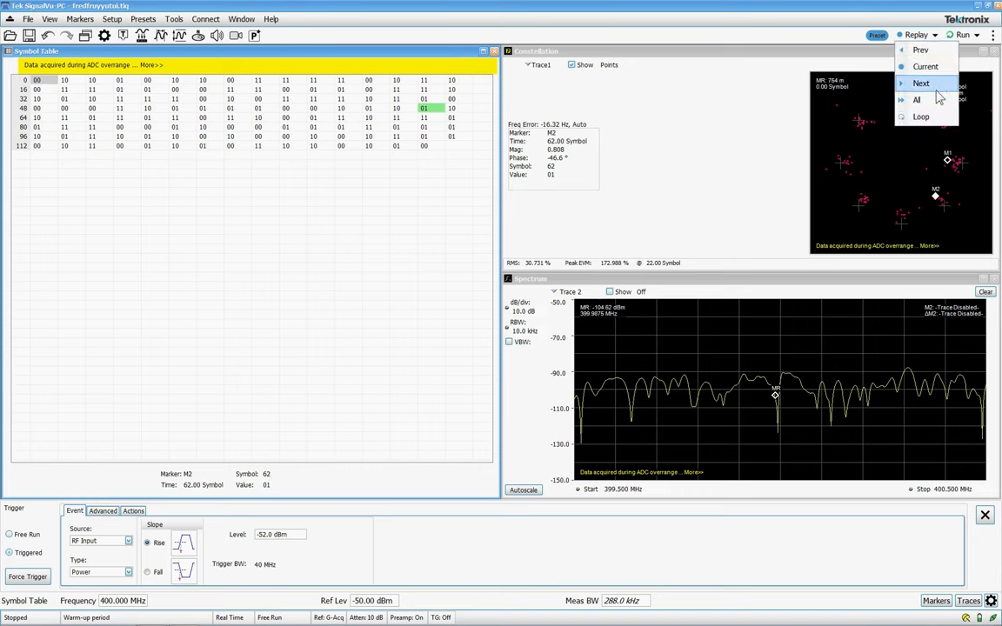
click(925, 66)
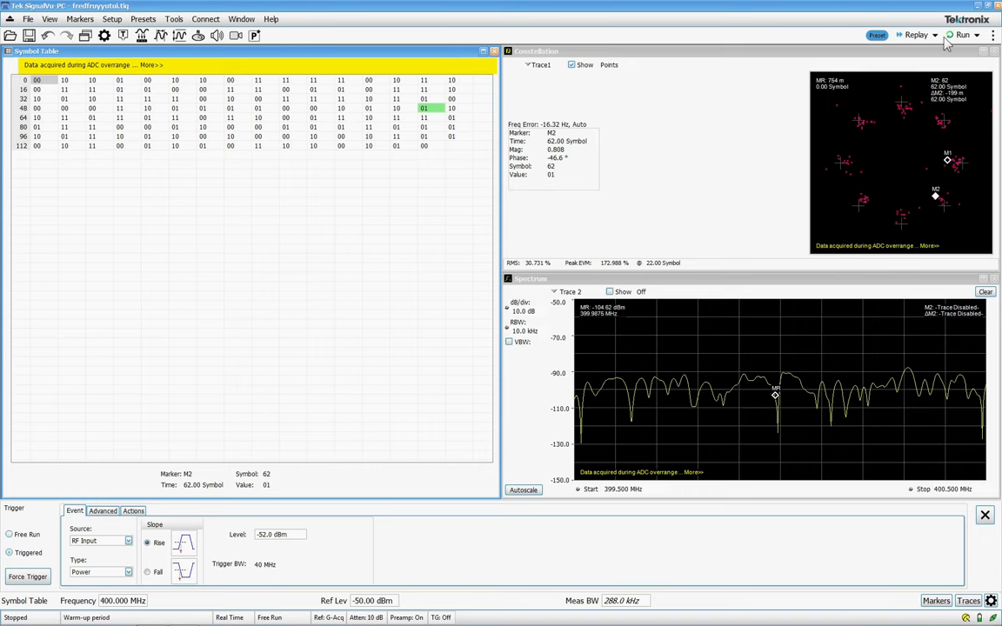
click(962, 34)
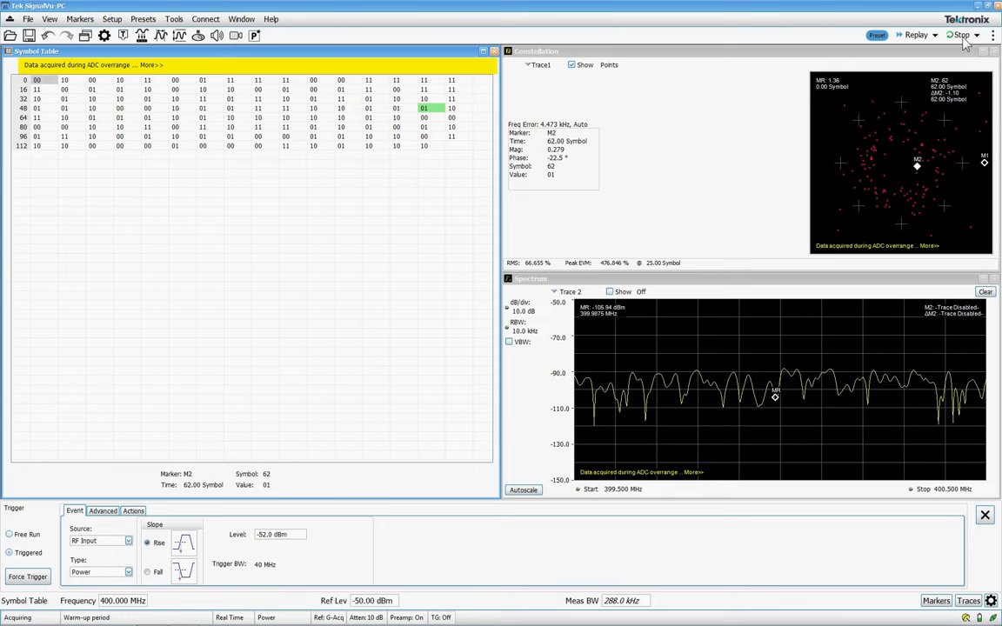
- Stop the running acquisition and replay all recorded acquisitions
click(919, 34)
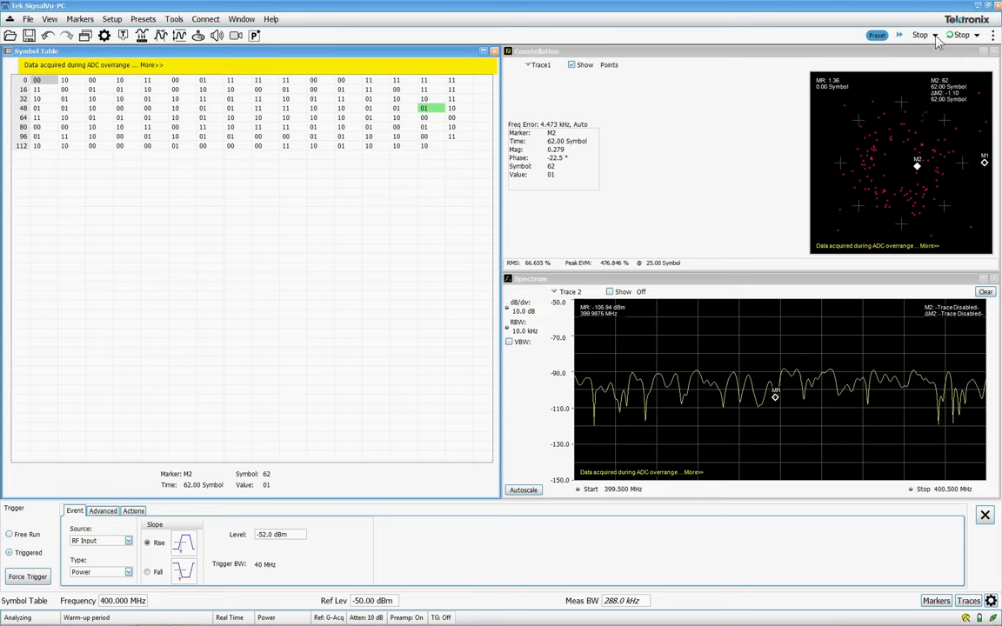
click(919, 35)
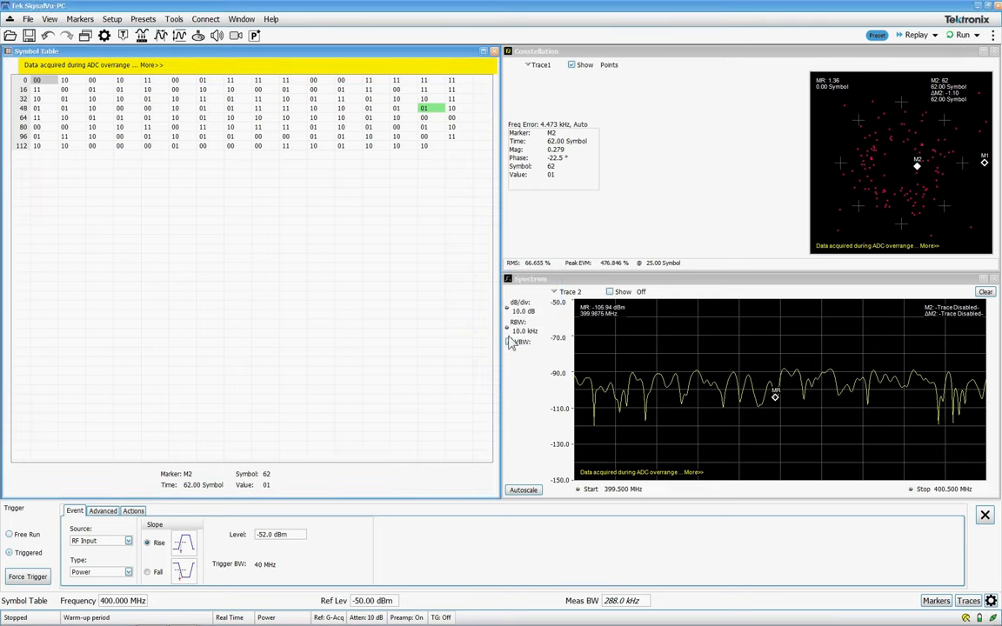
click(917, 35)
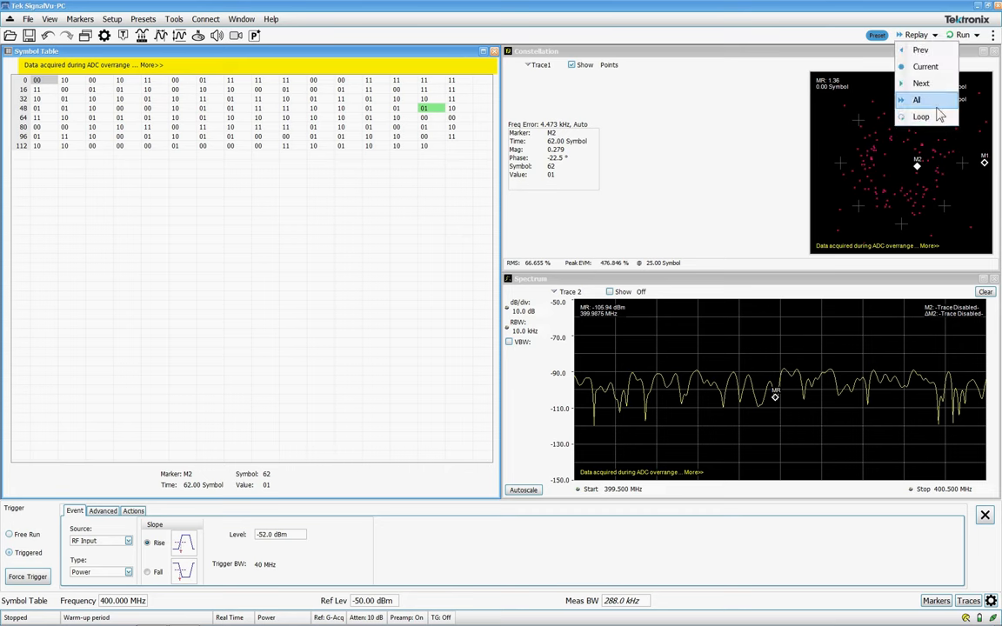
click(926, 66)
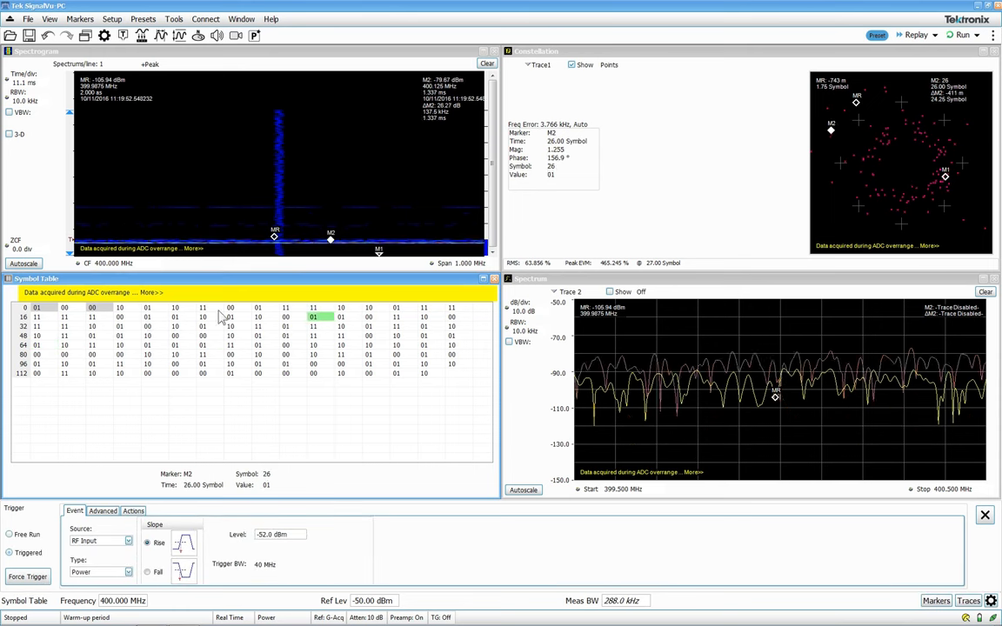
- Move marker M2 in the symbol table to symbol 22, then to symbol 21
click(203, 317)
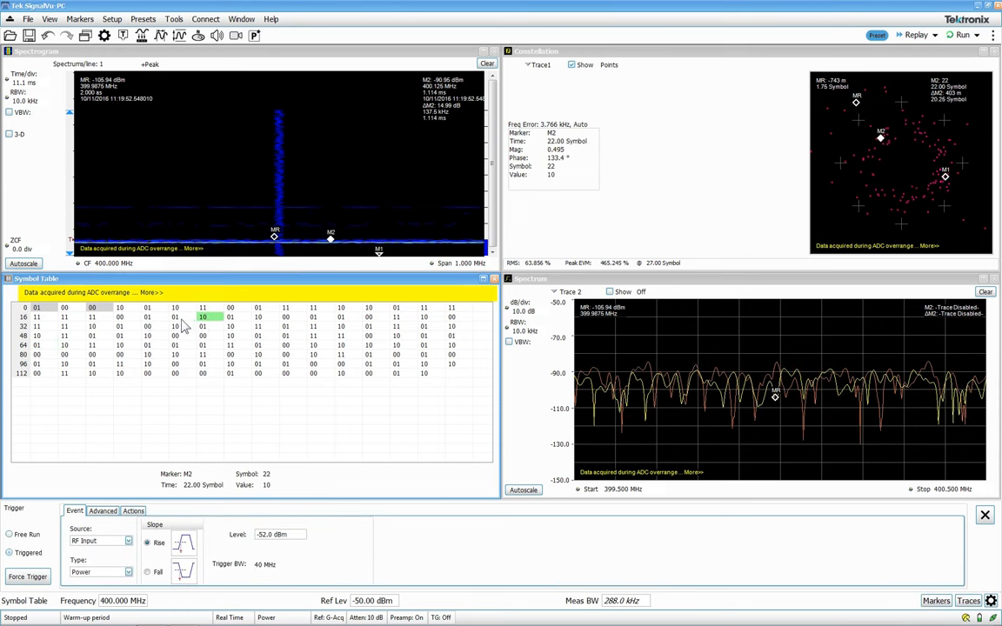
click(175, 317)
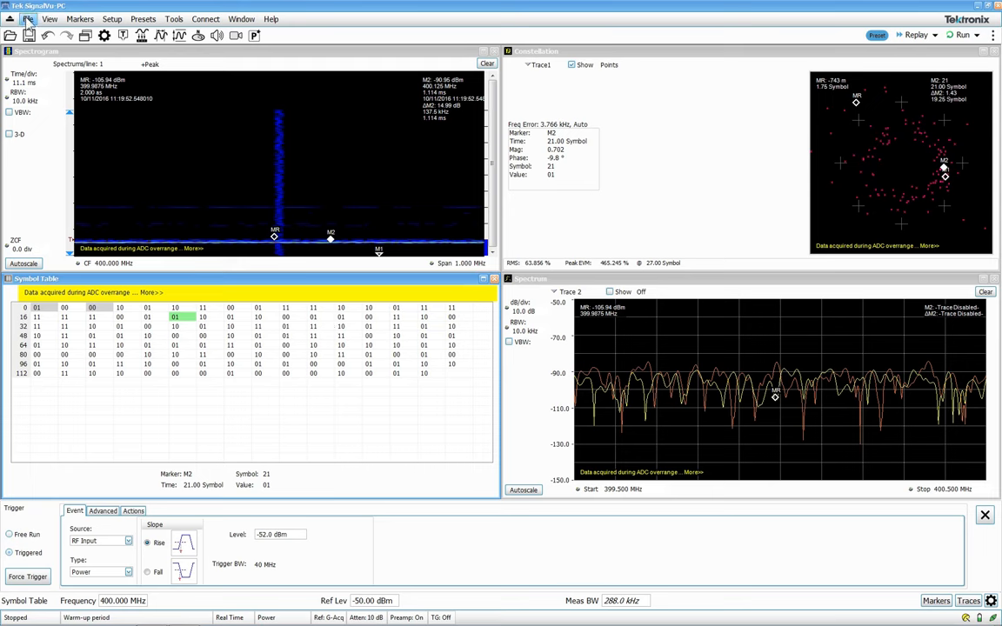
- Open File > Print Preview for the current spectrogram, symbol table and constellation display
click(28, 18)
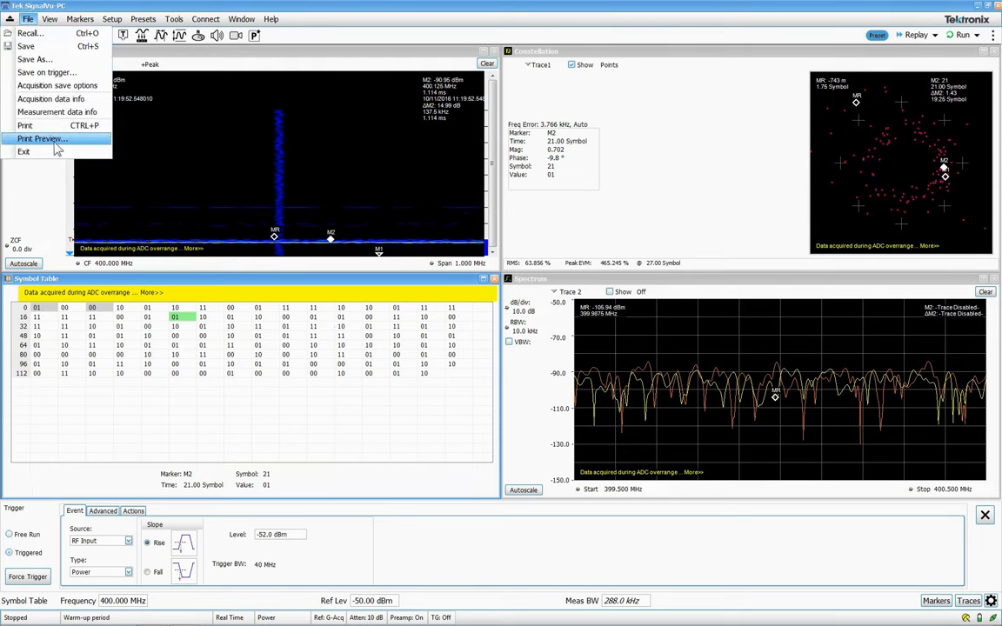
click(43, 138)
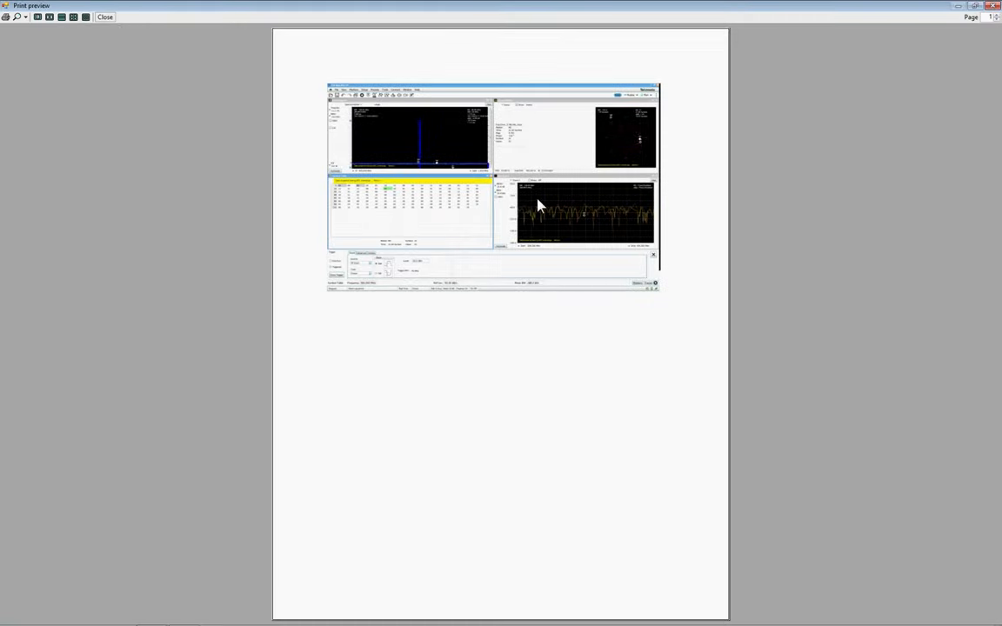
mouse_move(300, 74)
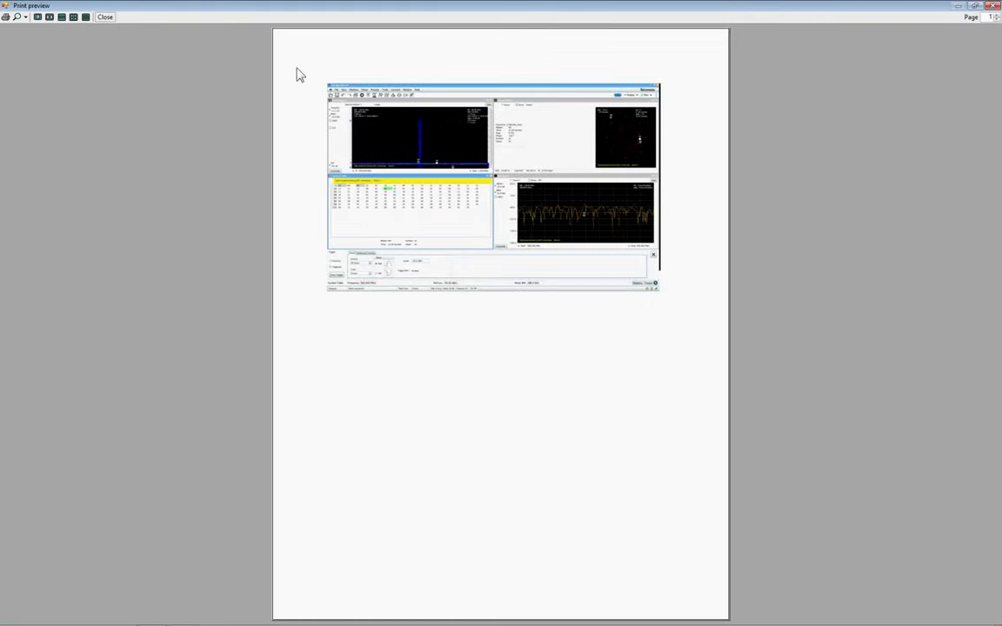